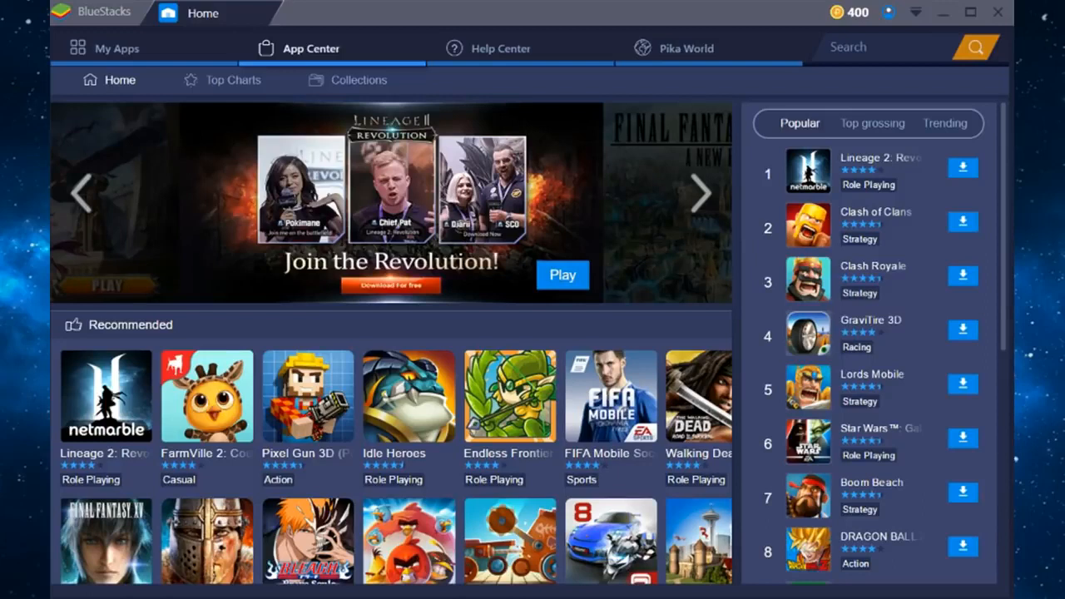
Browse and close MEmu's feature guide, then open the Play Store to Google's Add-account page
{"action": "left_click", "coordinate": [700, 193]}
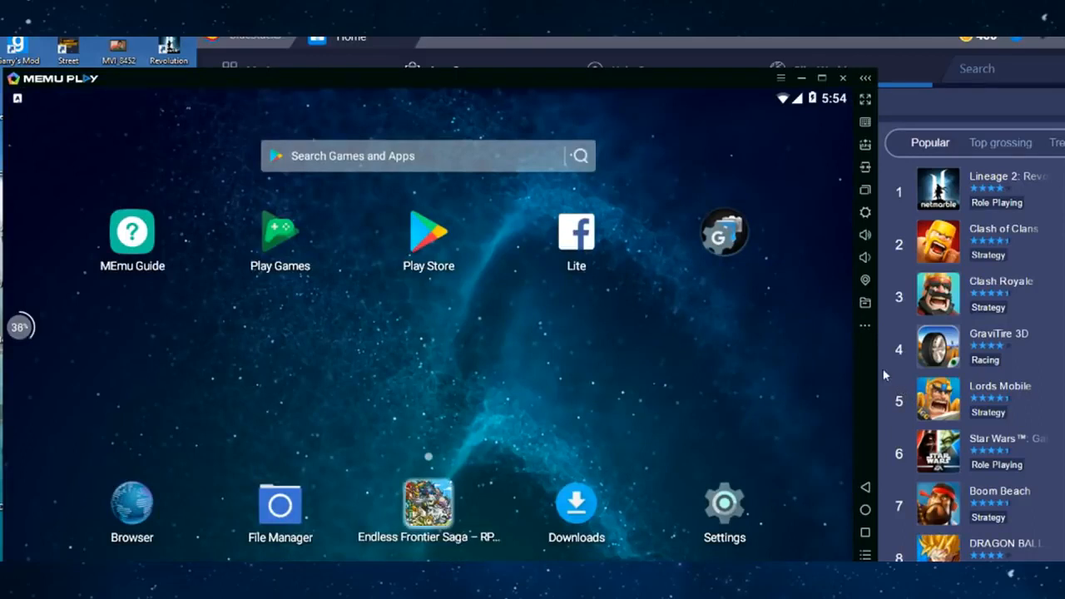
{"action": "mouse_move", "coordinate": [657, 340]}
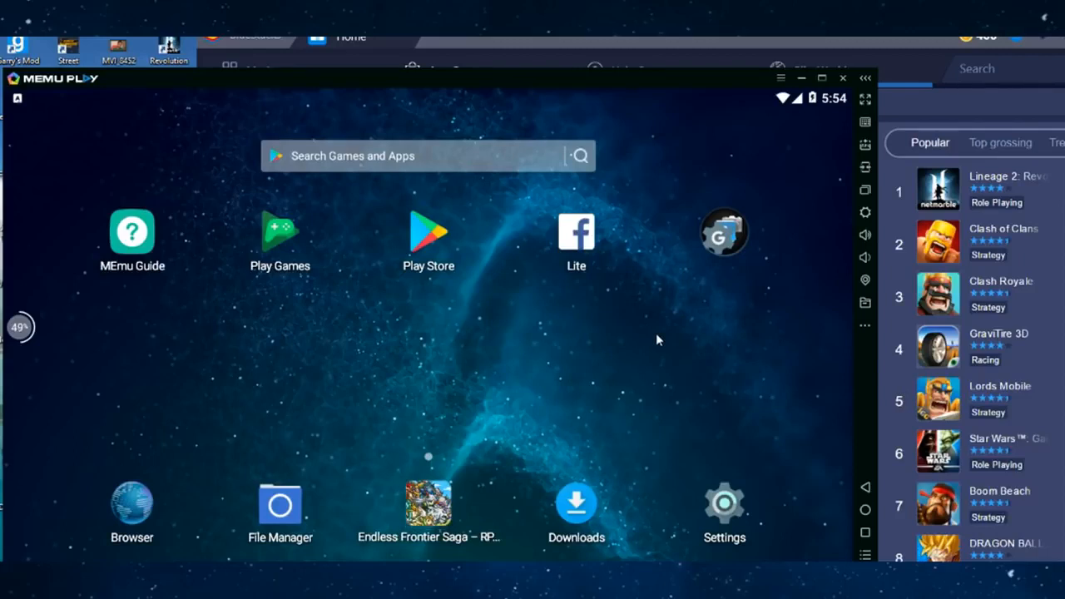
{"action": "mouse_move", "coordinate": [828, 109]}
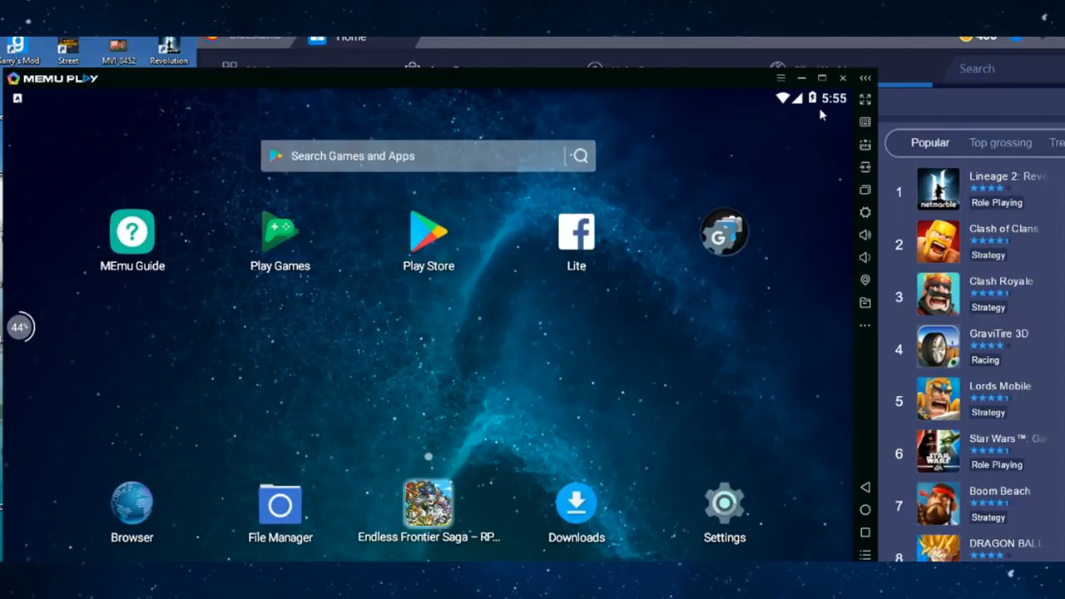
{"action": "mouse_move", "coordinate": [658, 393]}
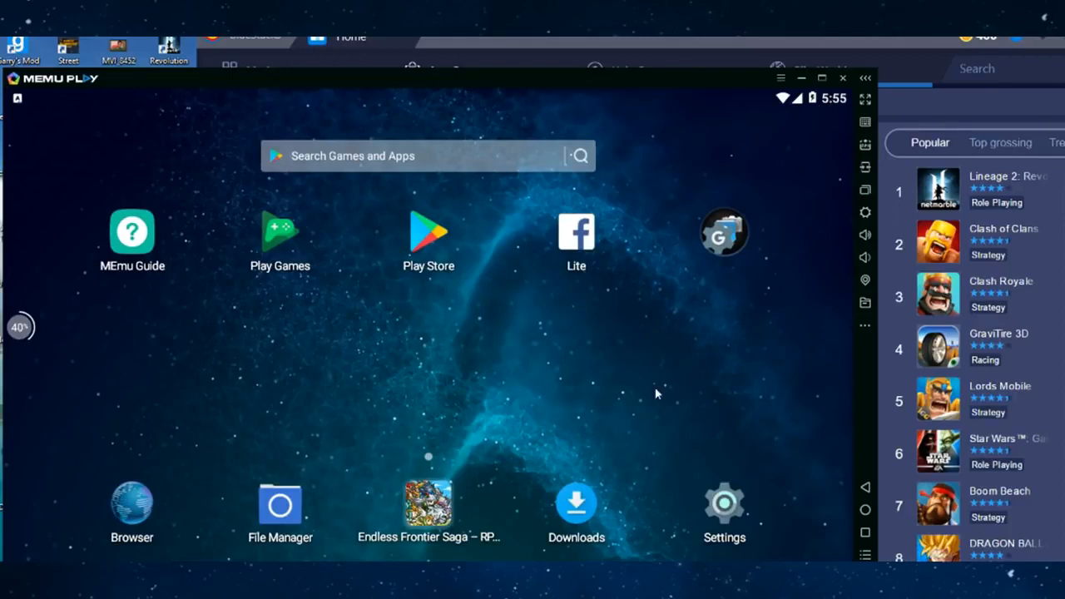
{"action": "mouse_move", "coordinate": [665, 381]}
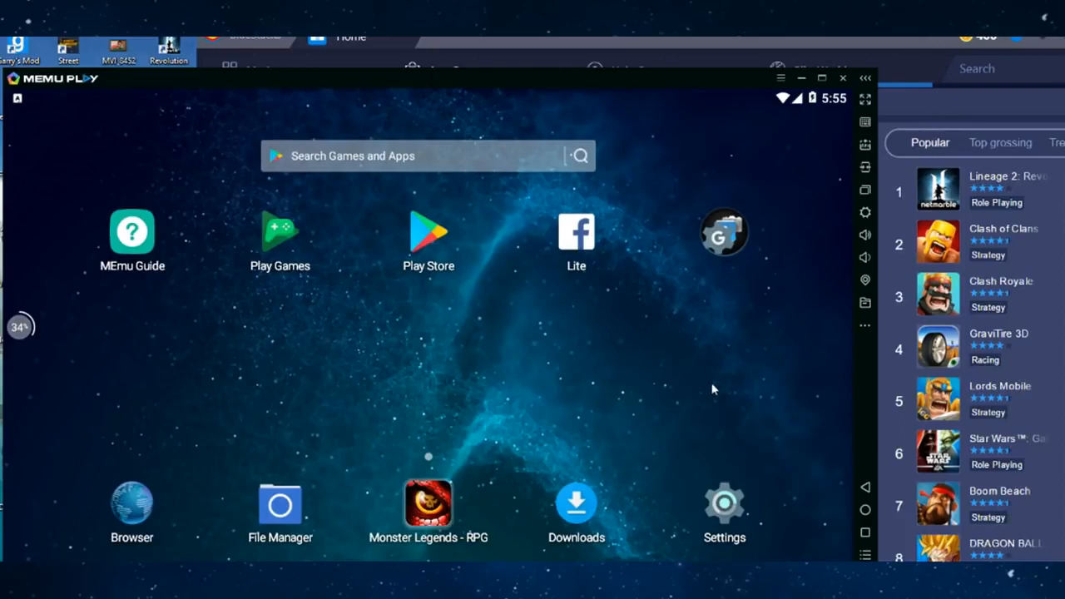
{"action": "mouse_move", "coordinate": [408, 439]}
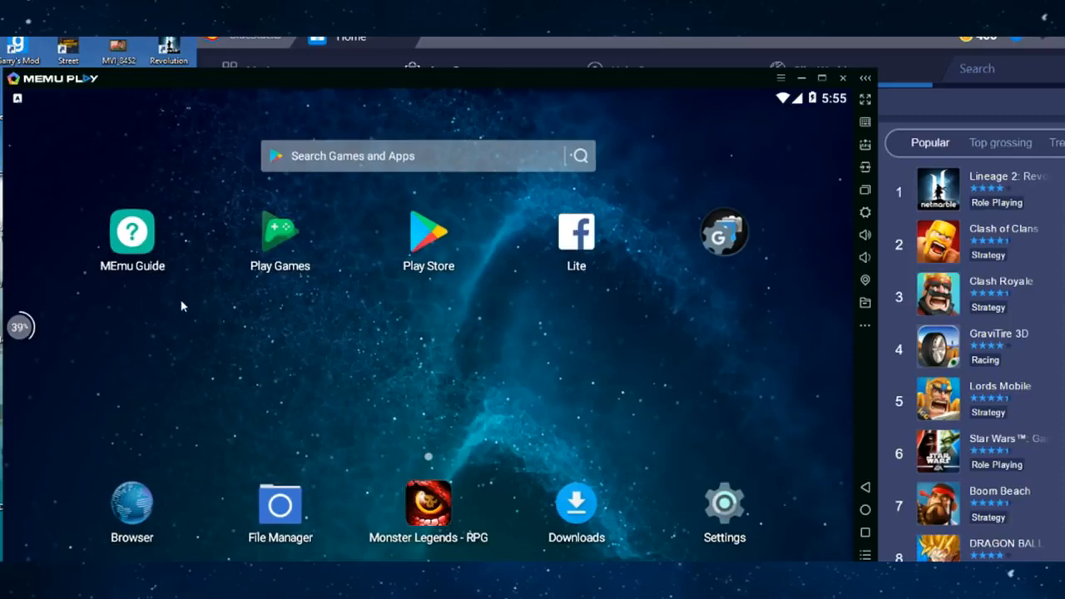
{"action": "left_click", "coordinate": [131, 233]}
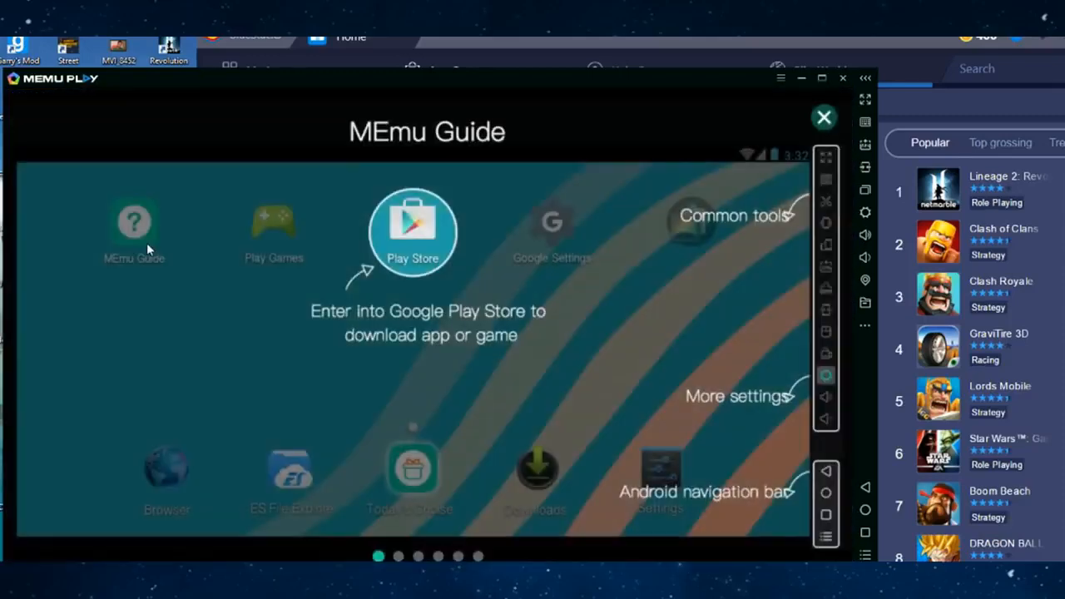
{"action": "mouse_move", "coordinate": [380, 316]}
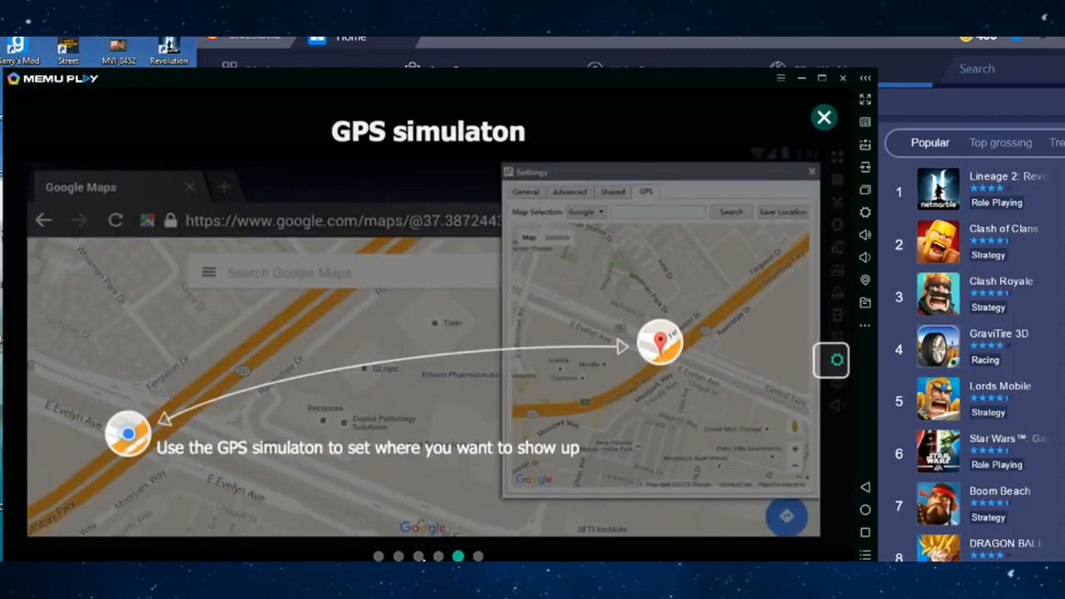
{"action": "left_click", "coordinate": [439, 556]}
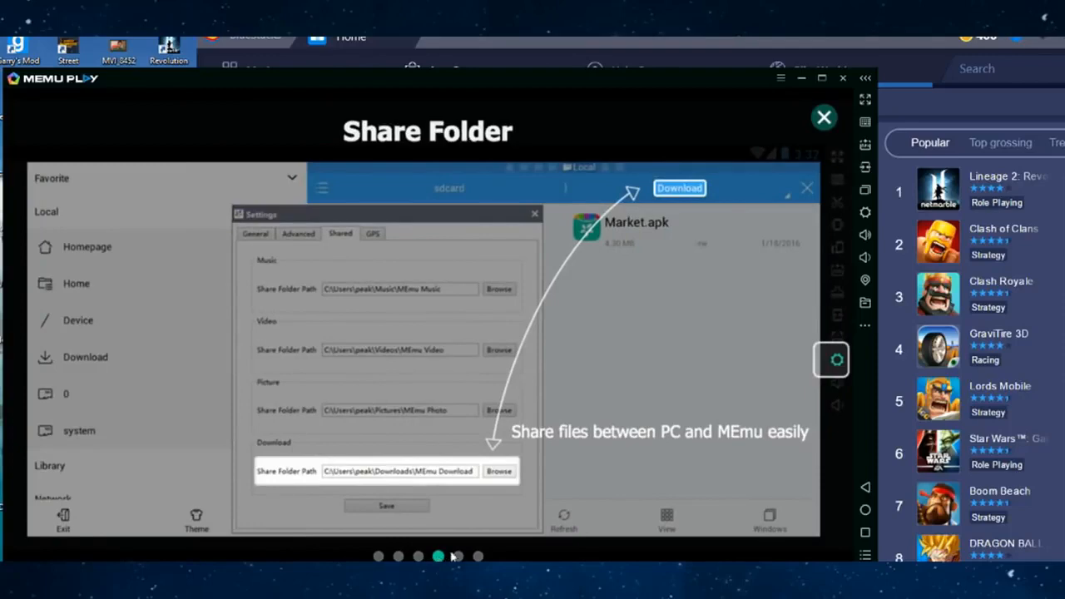
{"action": "left_click", "coordinate": [824, 117]}
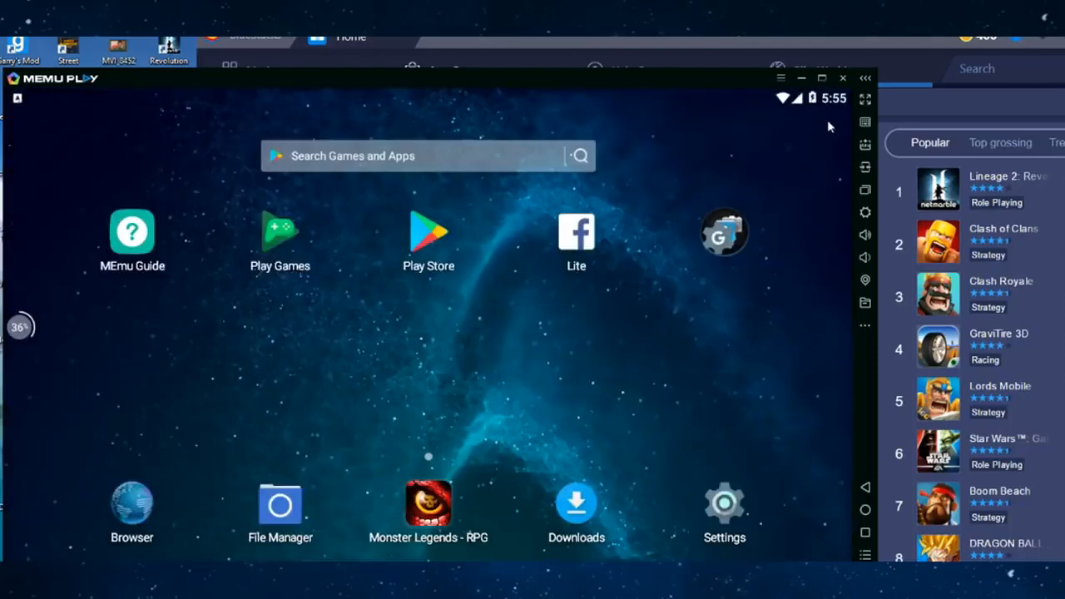
{"action": "mouse_move", "coordinate": [640, 330]}
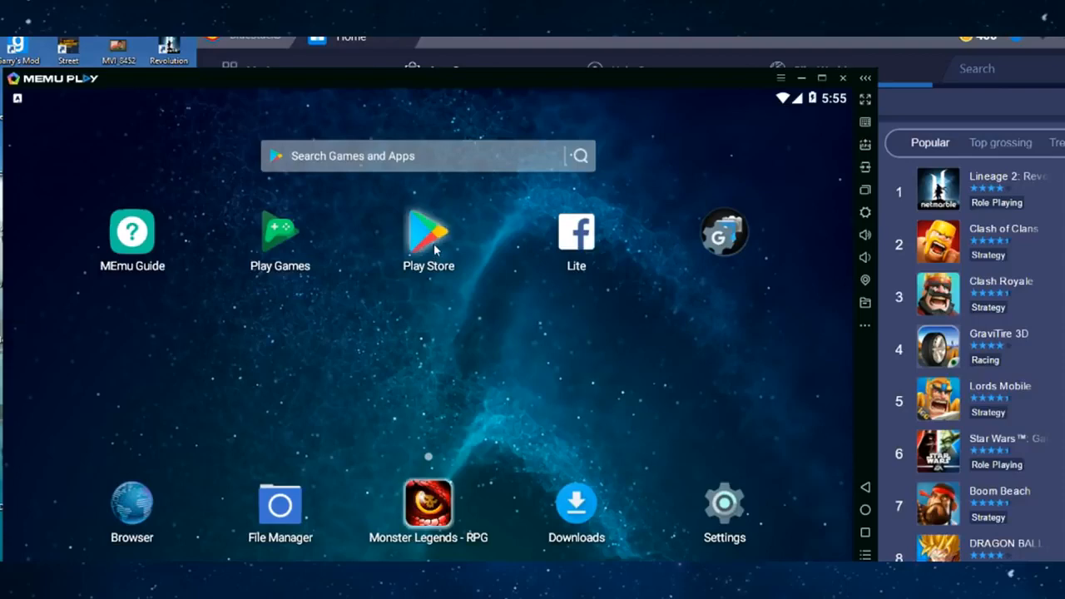
{"action": "left_click", "coordinate": [427, 233]}
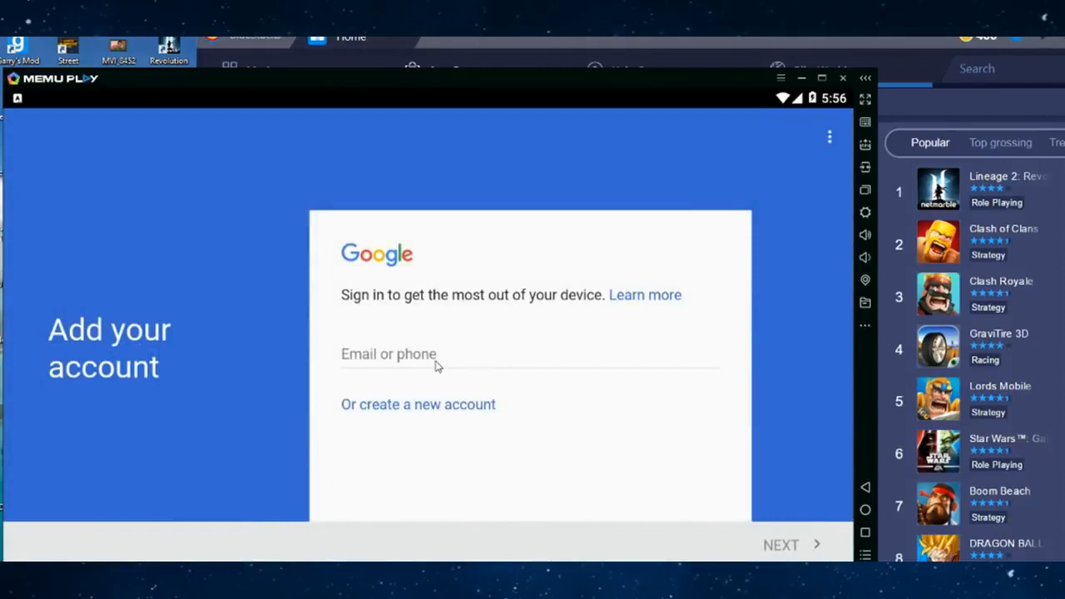
{"action": "mouse_move", "coordinate": [6, 389]}
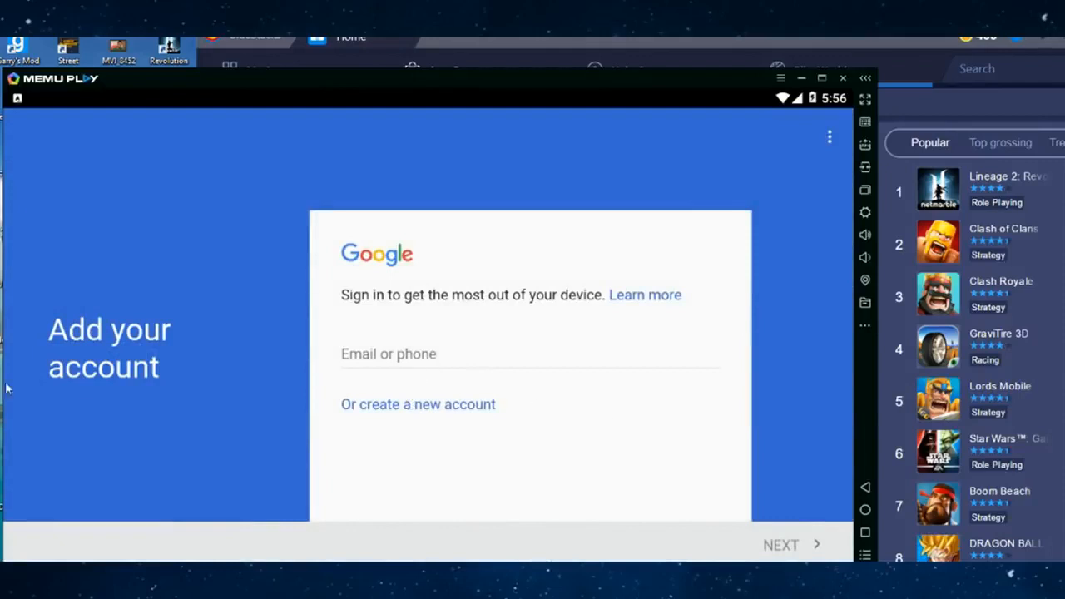
{"action": "mouse_move", "coordinate": [792, 332]}
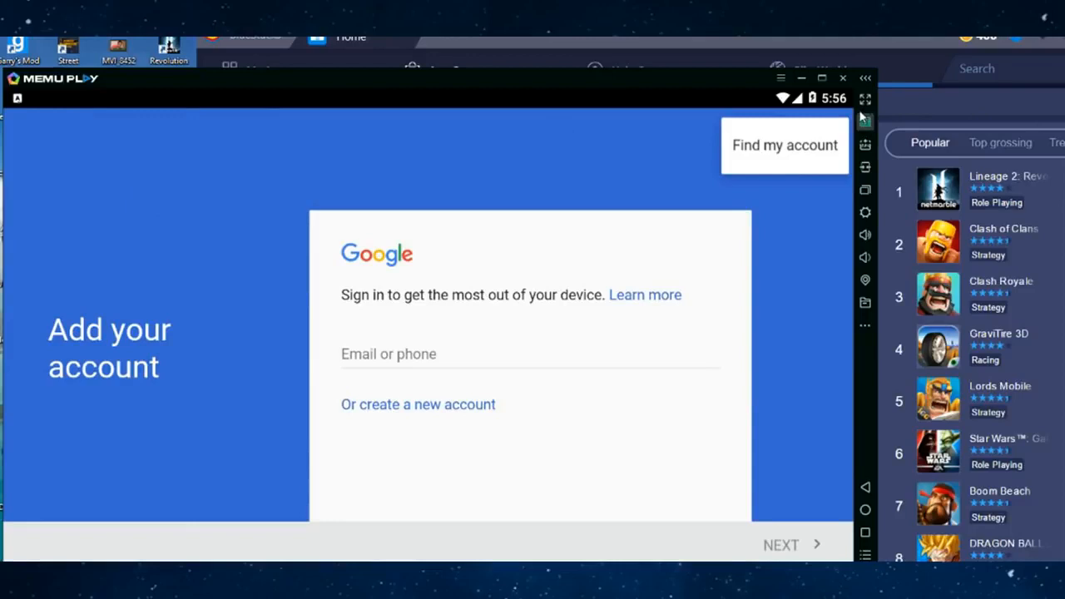
{"action": "mouse_move", "coordinate": [813, 537]}
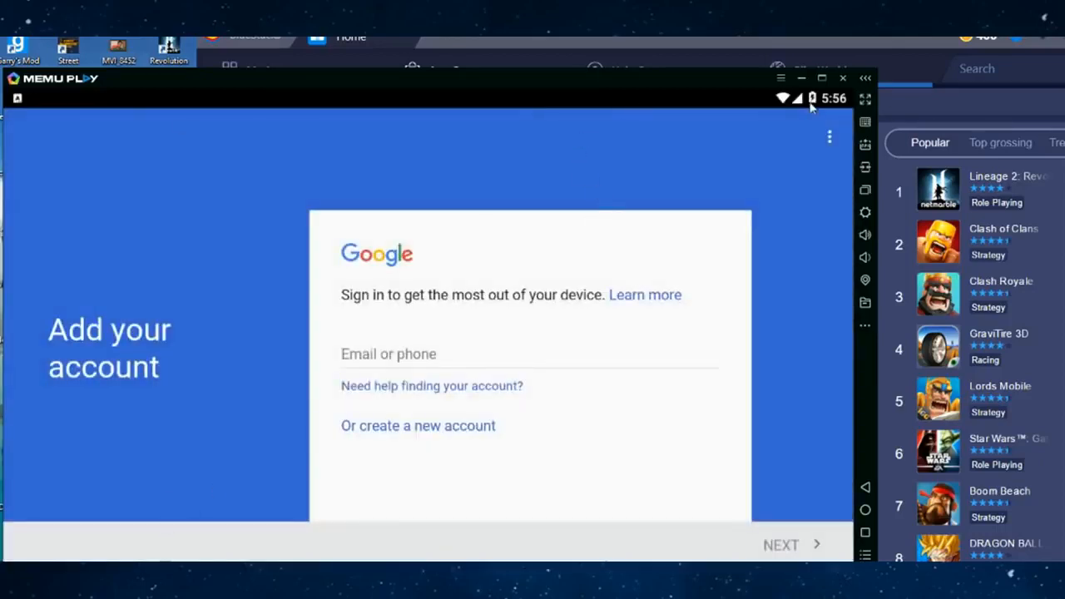
{"action": "mouse_move", "coordinate": [745, 119]}
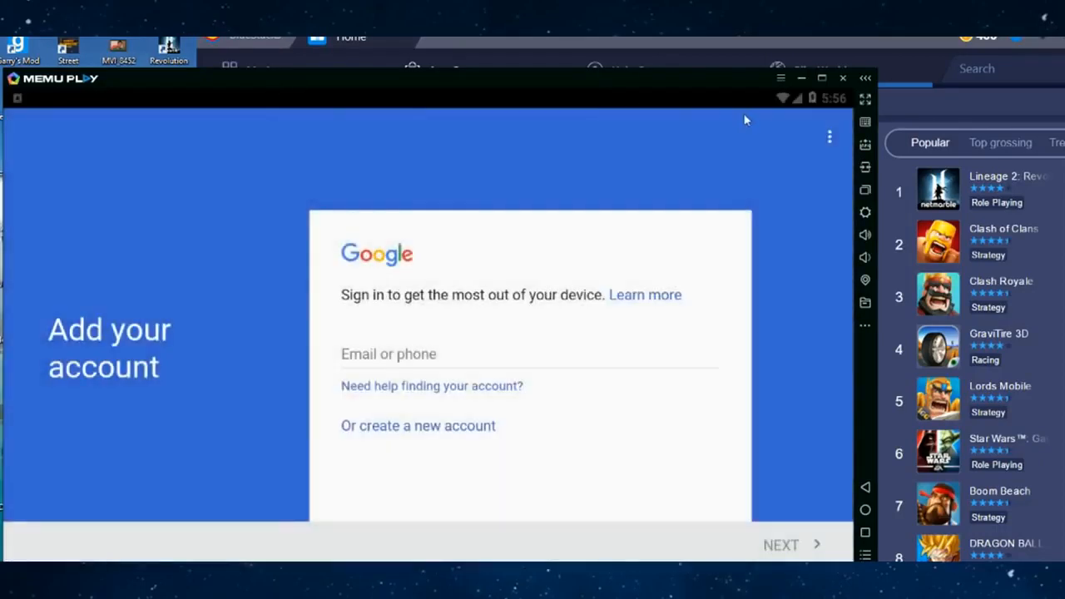
{"action": "mouse_move", "coordinate": [579, 94]}
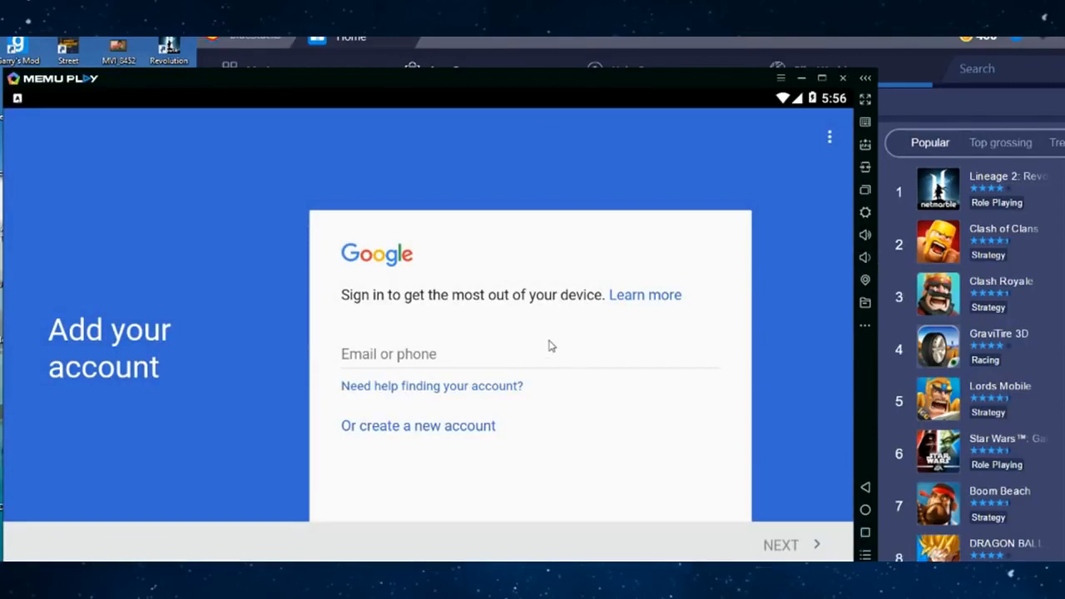
{"action": "mouse_move", "coordinate": [829, 545]}
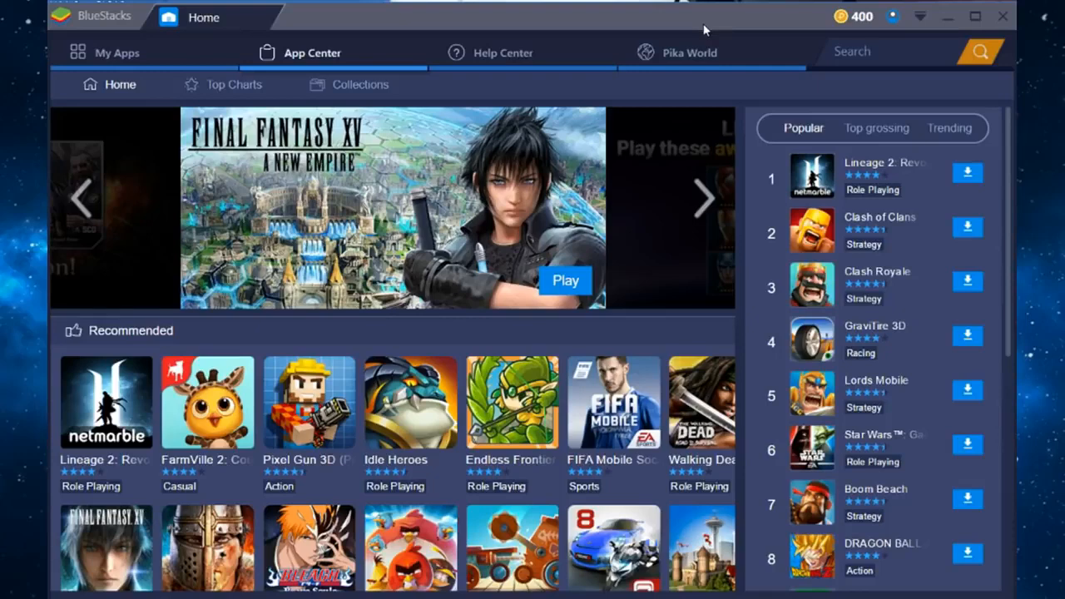
Advance the App Center banner to the limited-time character offer and scroll the storefront
{"action": "left_click", "coordinate": [703, 198]}
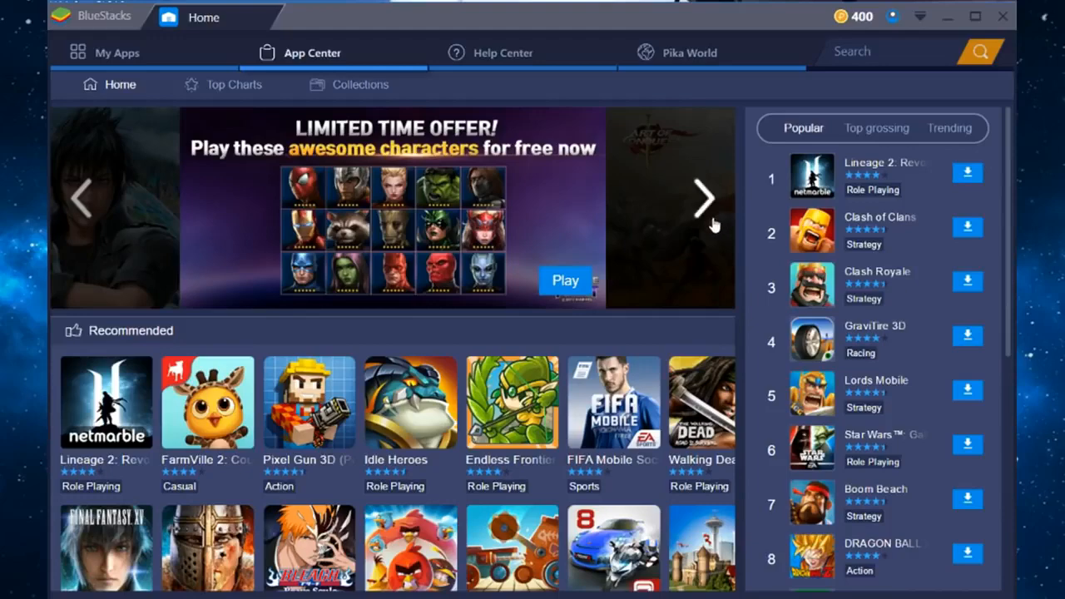
{"action": "scroll", "scroll_direction": "down", "scroll_amount": 3}
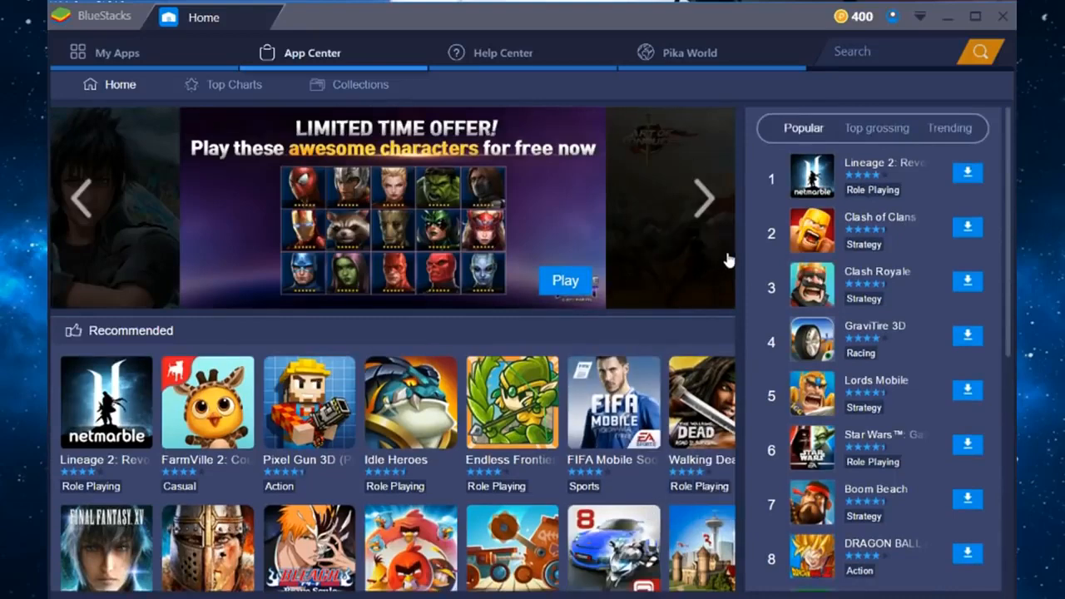
{"action": "mouse_move", "coordinate": [729, 256]}
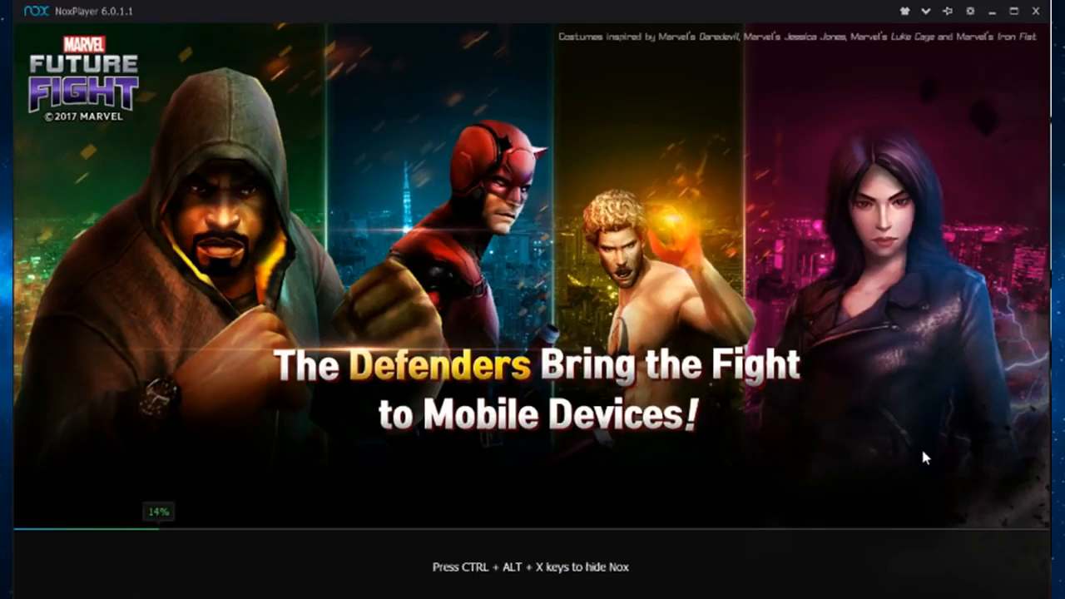
{"action": "mouse_move", "coordinate": [522, 24]}
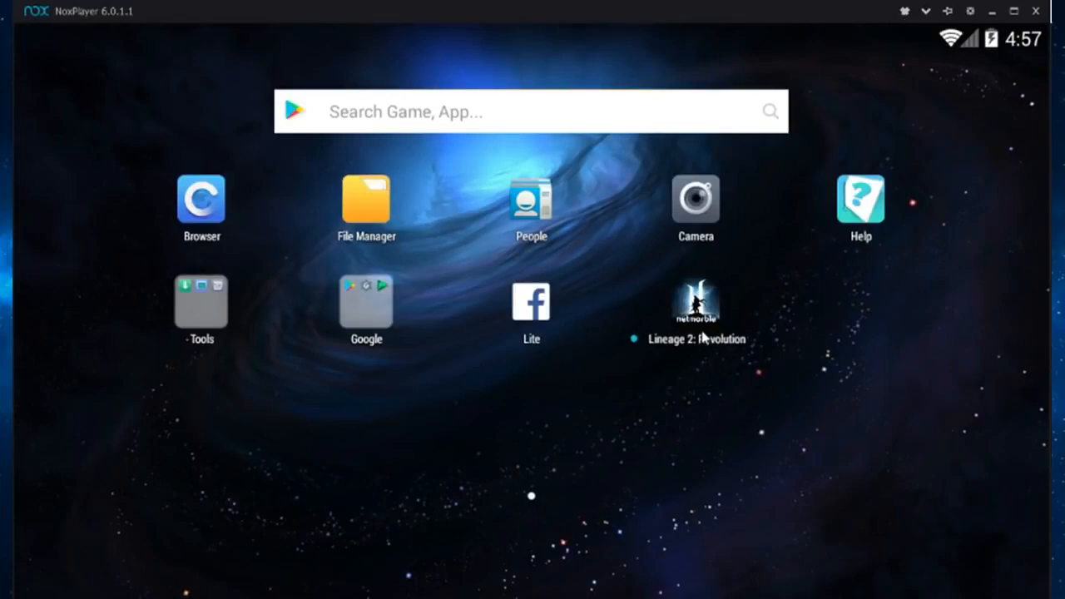
{"action": "mouse_move", "coordinate": [717, 309]}
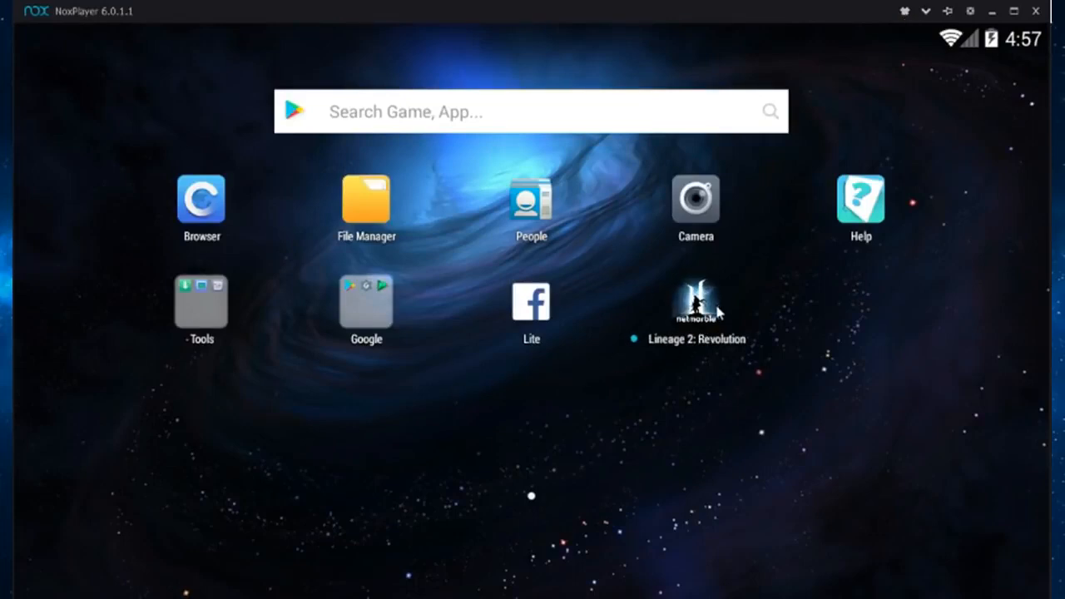
{"action": "mouse_move", "coordinate": [804, 316]}
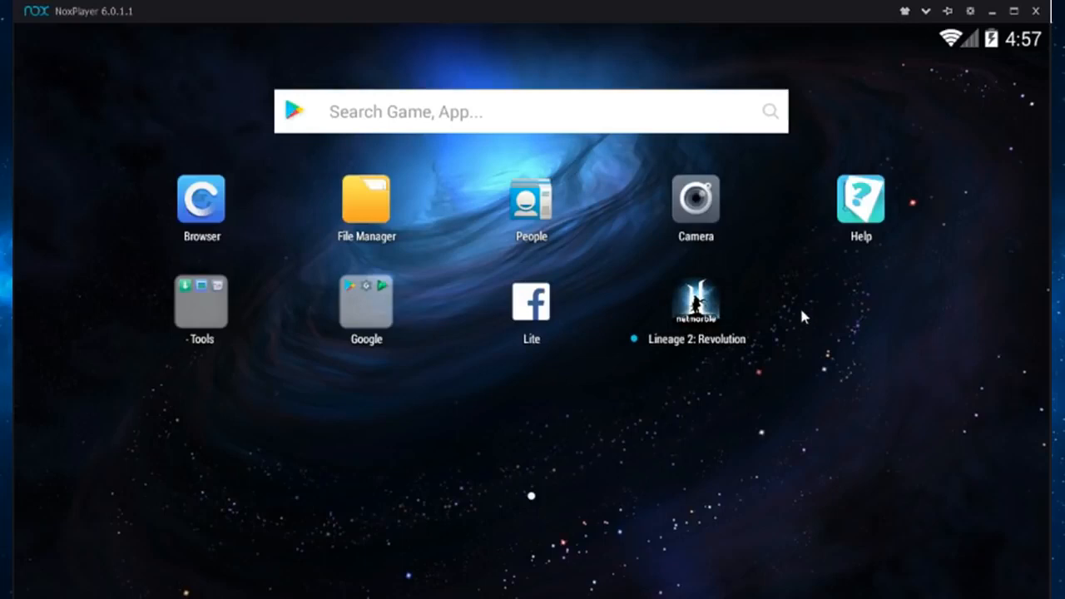
{"action": "mouse_move", "coordinate": [364, 245]}
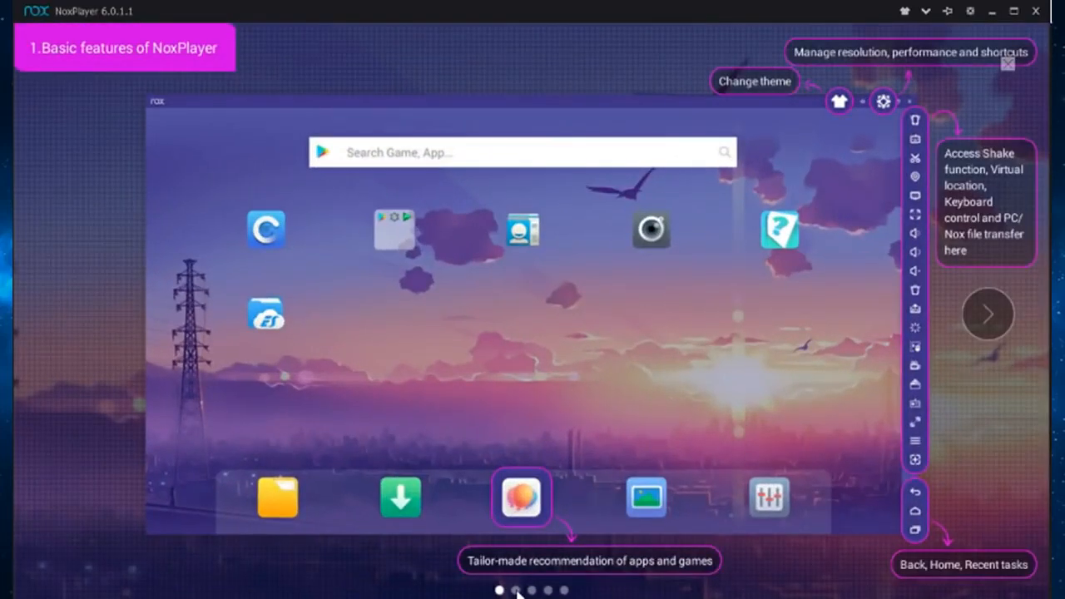
{"action": "mouse_move", "coordinate": [528, 332]}
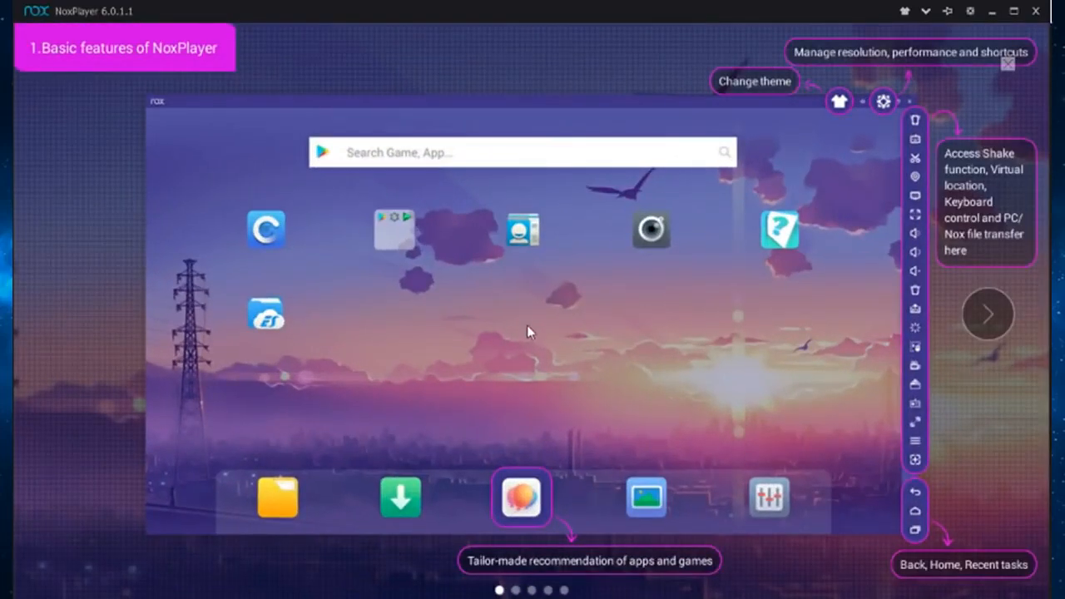
{"action": "mouse_move", "coordinate": [778, 169]}
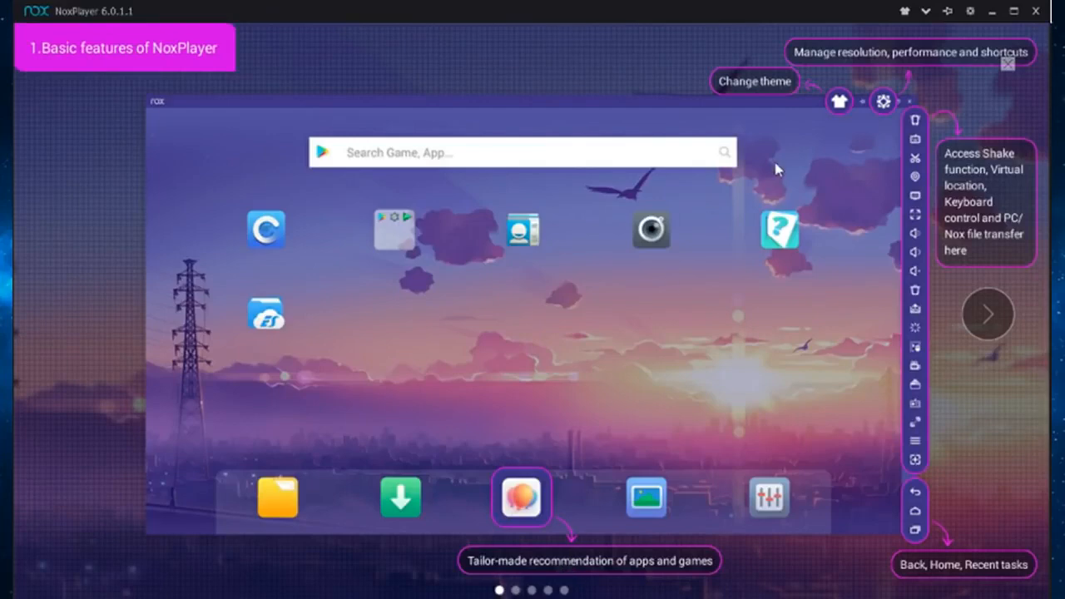
{"action": "left_click", "coordinate": [988, 314]}
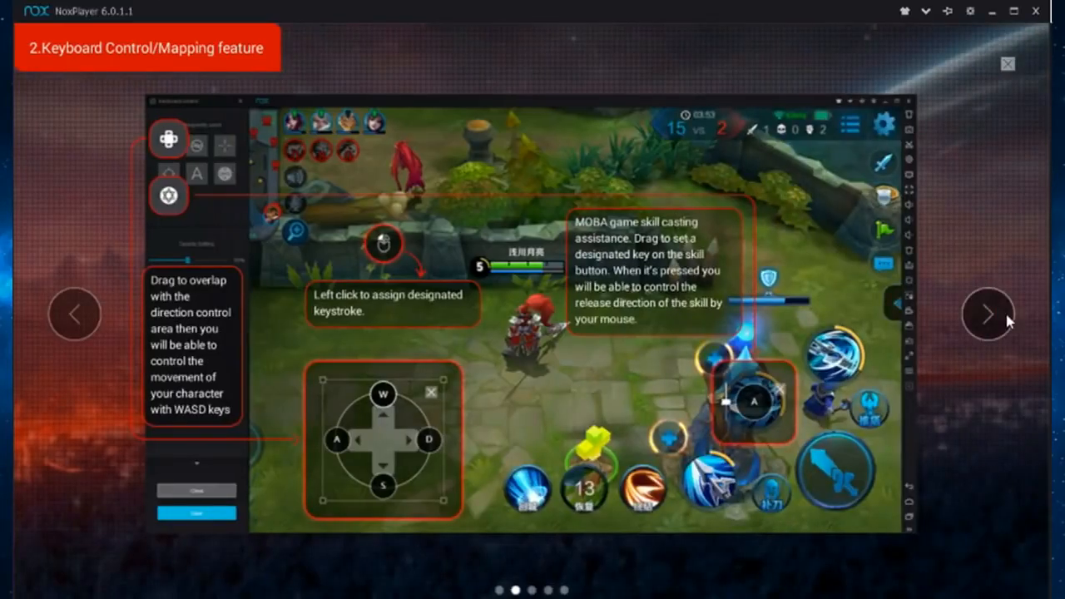
{"action": "left_click", "coordinate": [987, 314]}
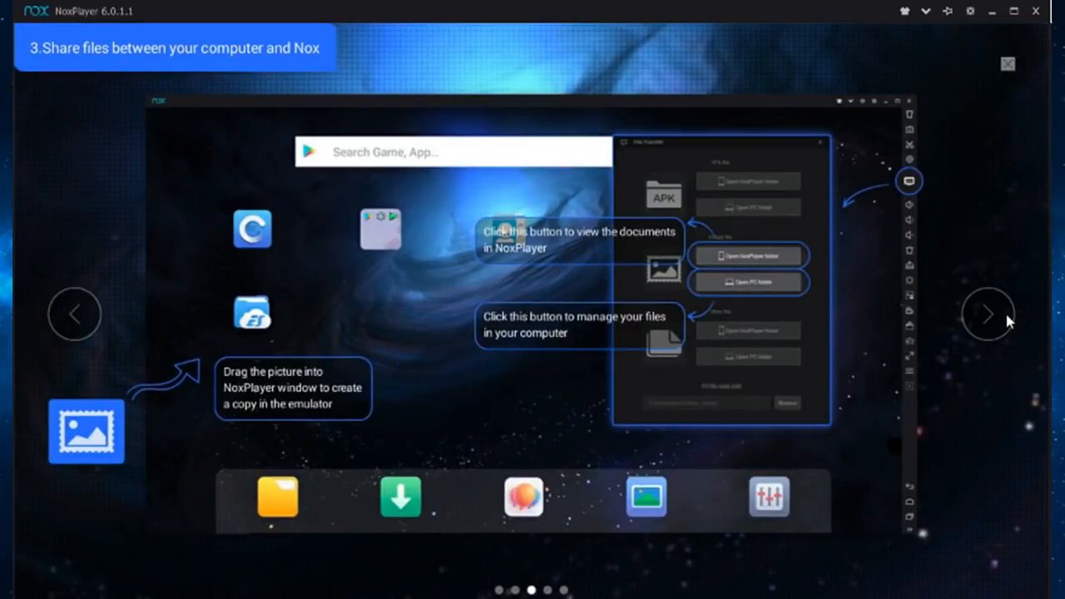
{"action": "left_click", "coordinate": [988, 314]}
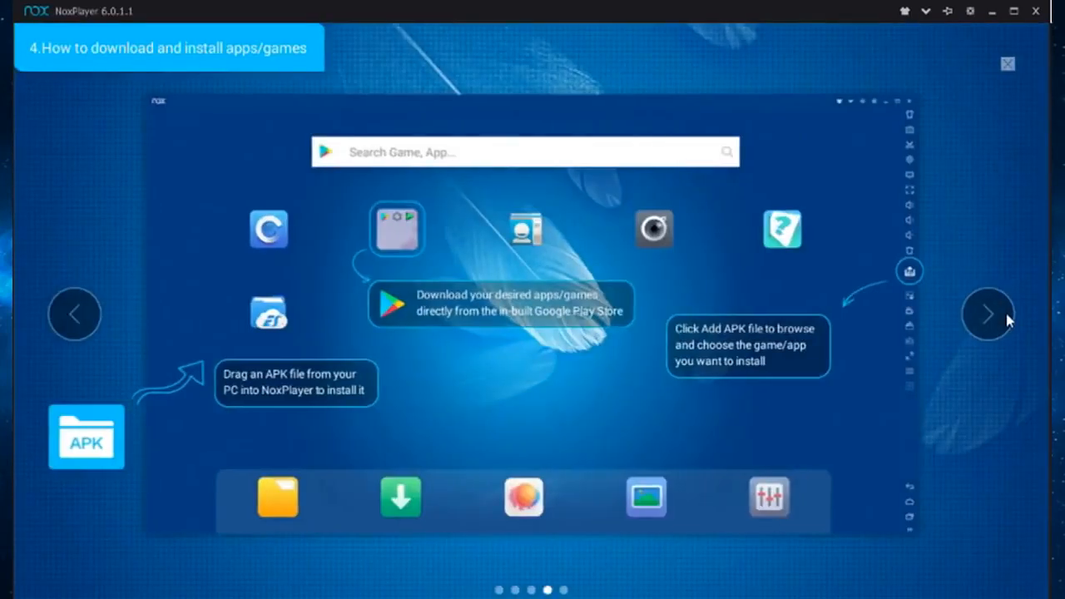
{"action": "left_click", "coordinate": [986, 314]}
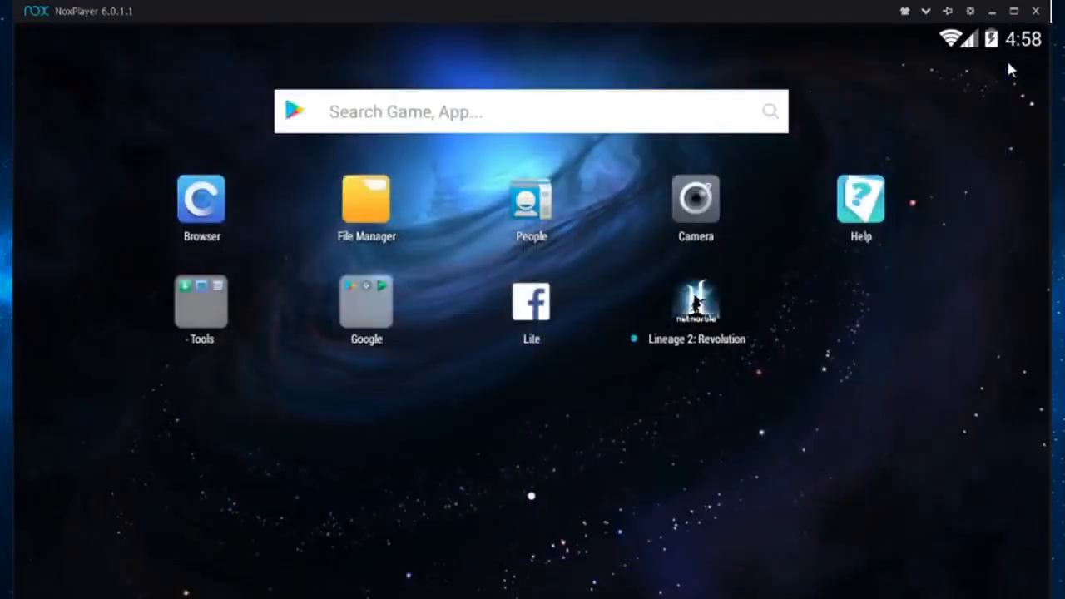
{"action": "mouse_move", "coordinate": [959, 131]}
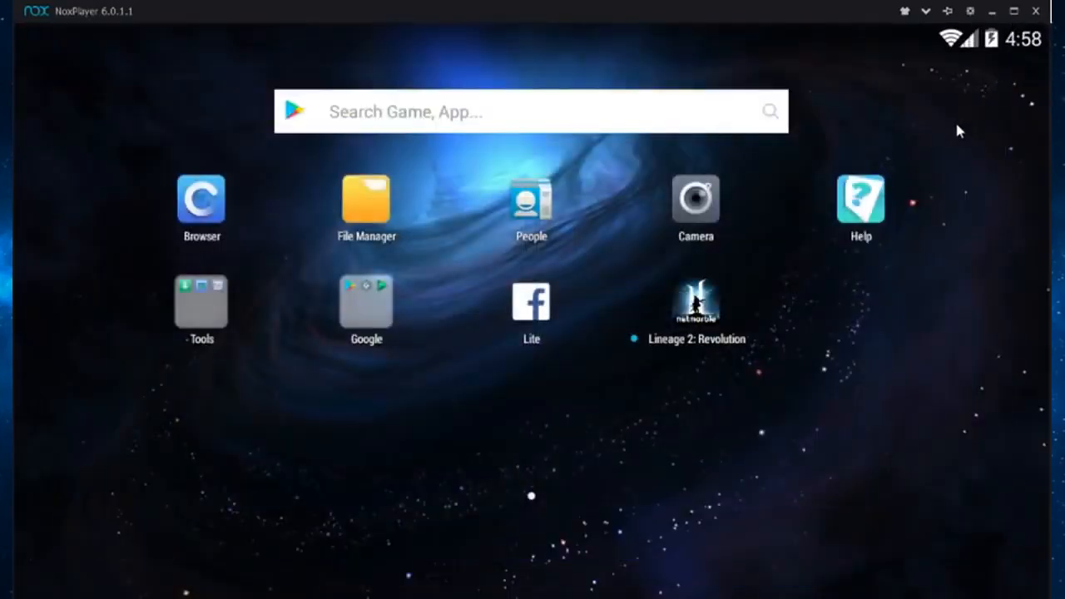
Launch Google Play Store from NoxPlayer's Google folder, showing the Apps Starter Kit
{"action": "left_click", "coordinate": [366, 303]}
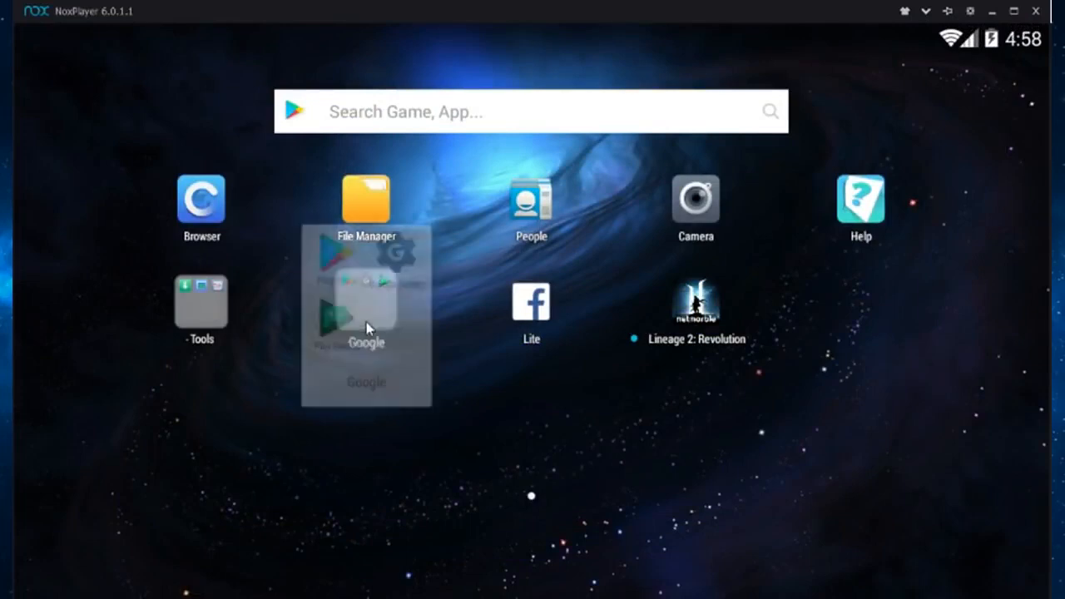
{"action": "left_click", "coordinate": [366, 198]}
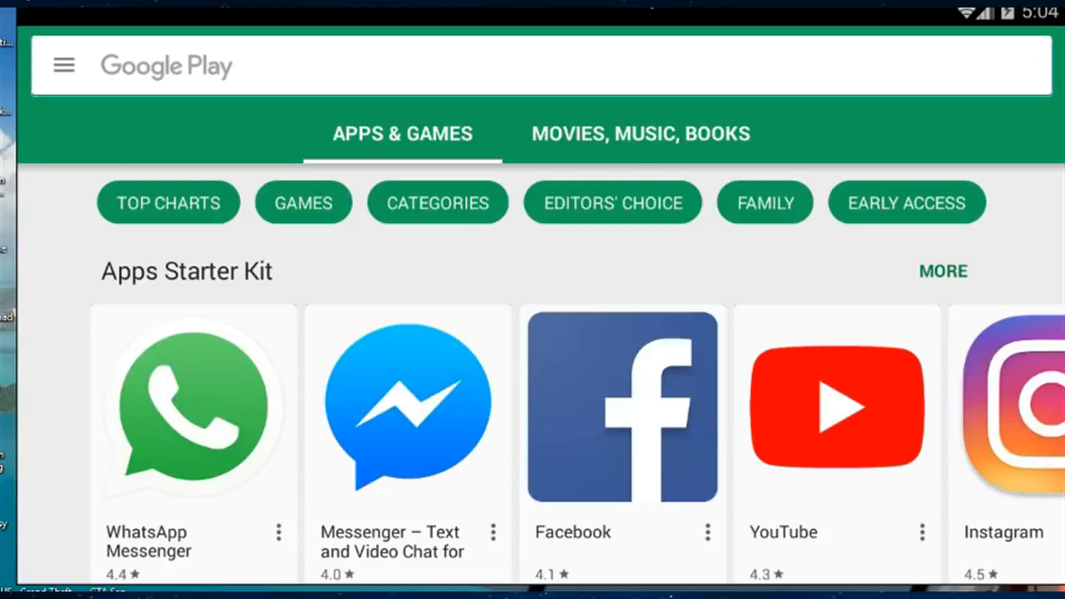
{"action": "mouse_move", "coordinate": [661, 361]}
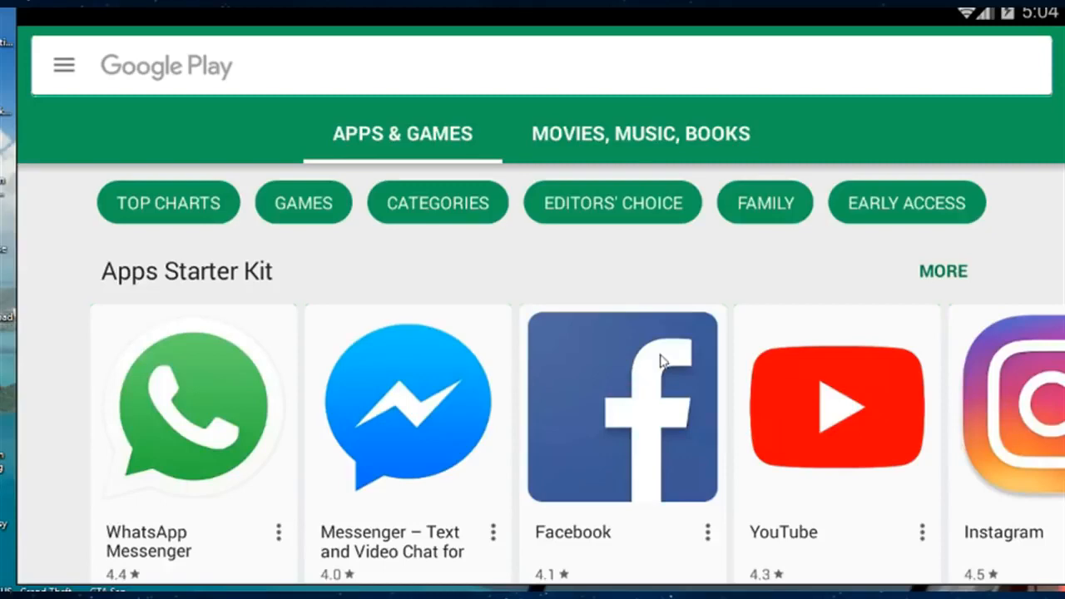
{"action": "scroll", "scroll_direction": "down", "scroll_amount": 3}
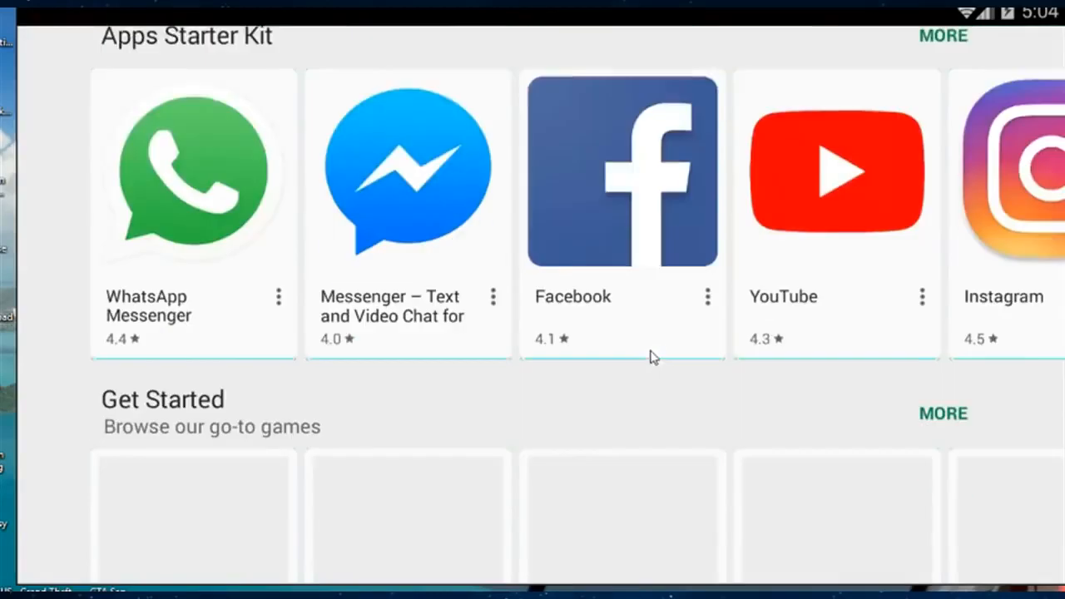
{"action": "scroll", "scroll_direction": "down", "scroll_amount": 3}
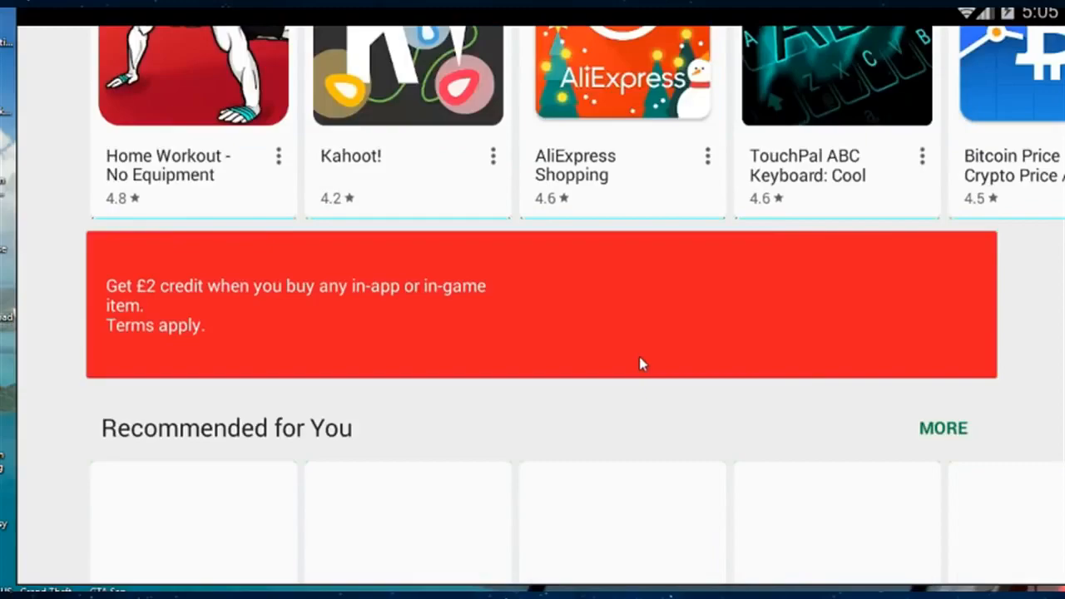
{"action": "scroll", "scroll_direction": "down", "scroll_amount": 3}
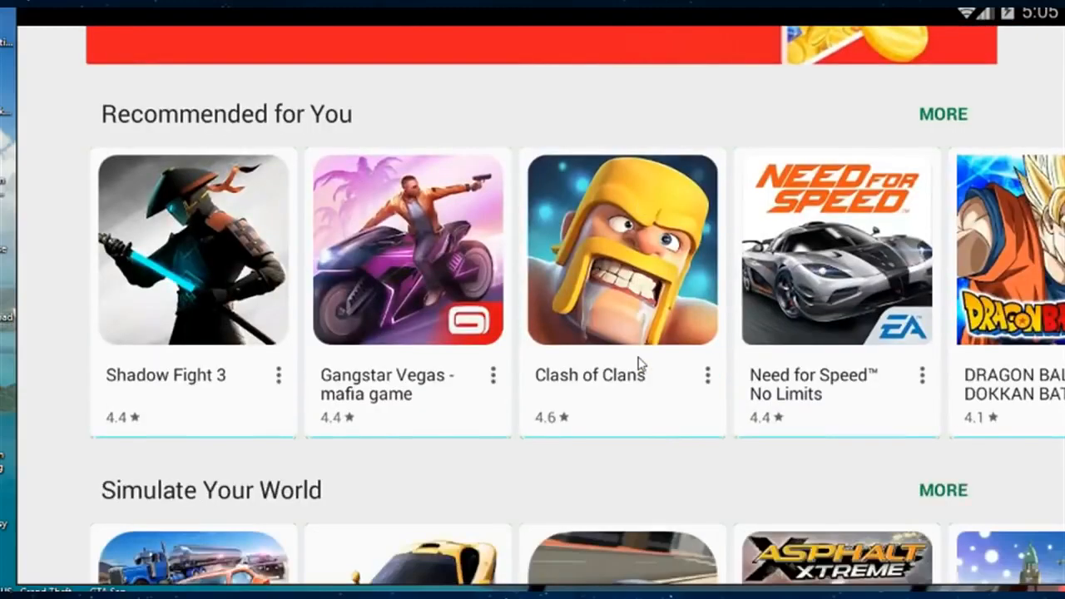
{"action": "scroll", "scroll_direction": "down", "scroll_amount": 3}
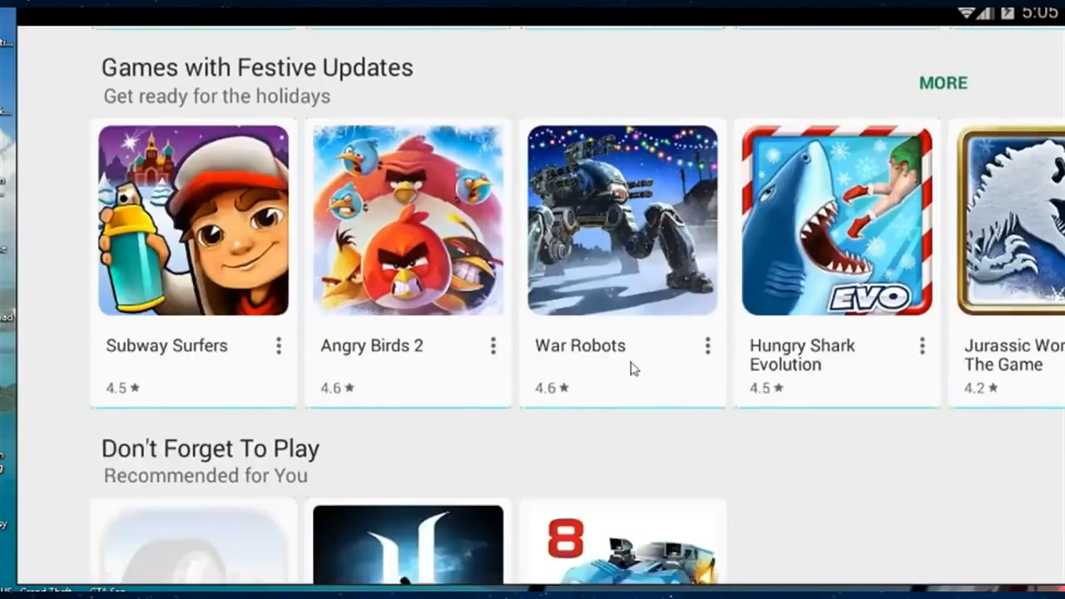
{"action": "scroll", "scroll_direction": "down", "scroll_amount": 3}
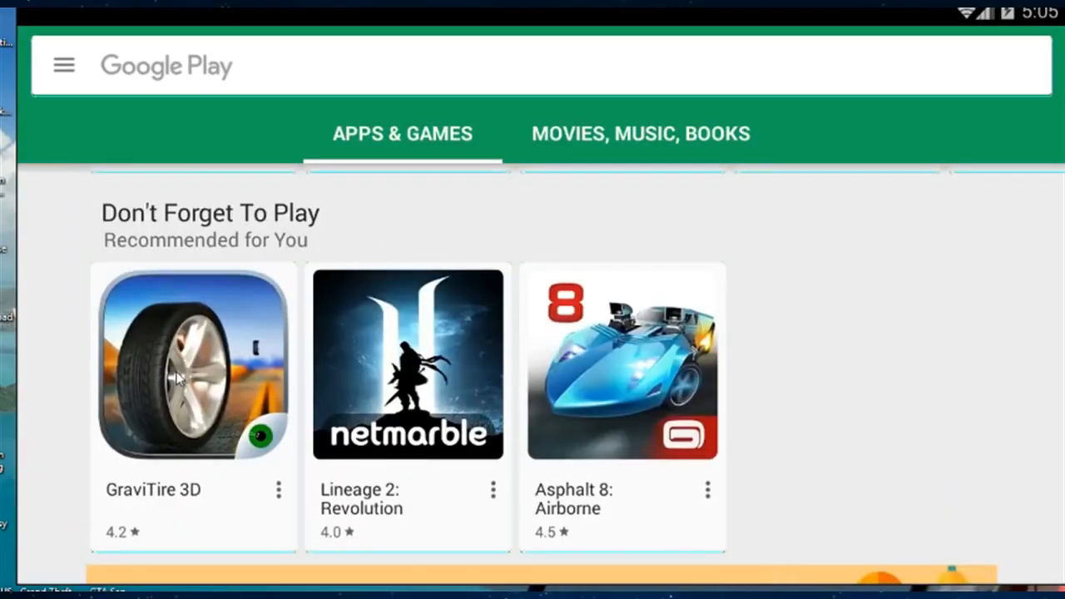
{"action": "scroll", "scroll_direction": "down", "scroll_amount": 3}
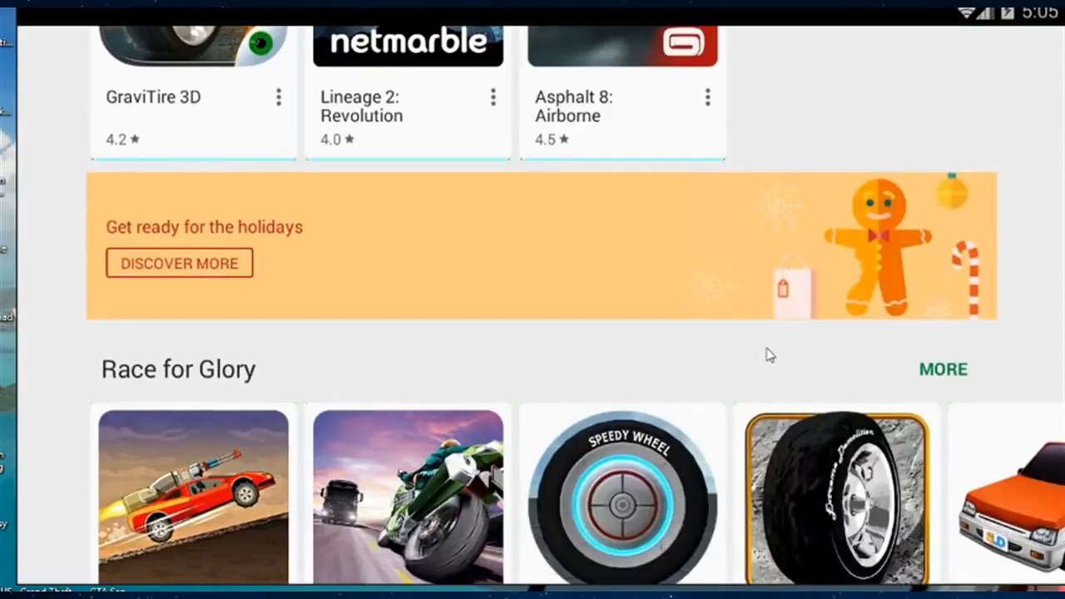
{"action": "scroll", "scroll_direction": "down", "scroll_amount": 3}
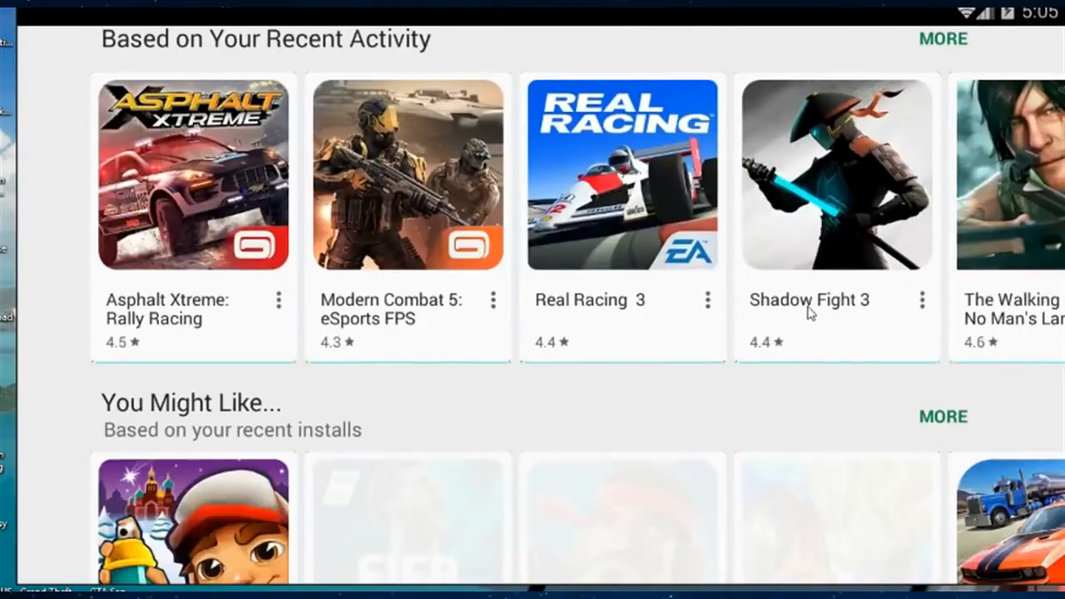
{"action": "scroll", "scroll_direction": "down", "scroll_amount": 3}
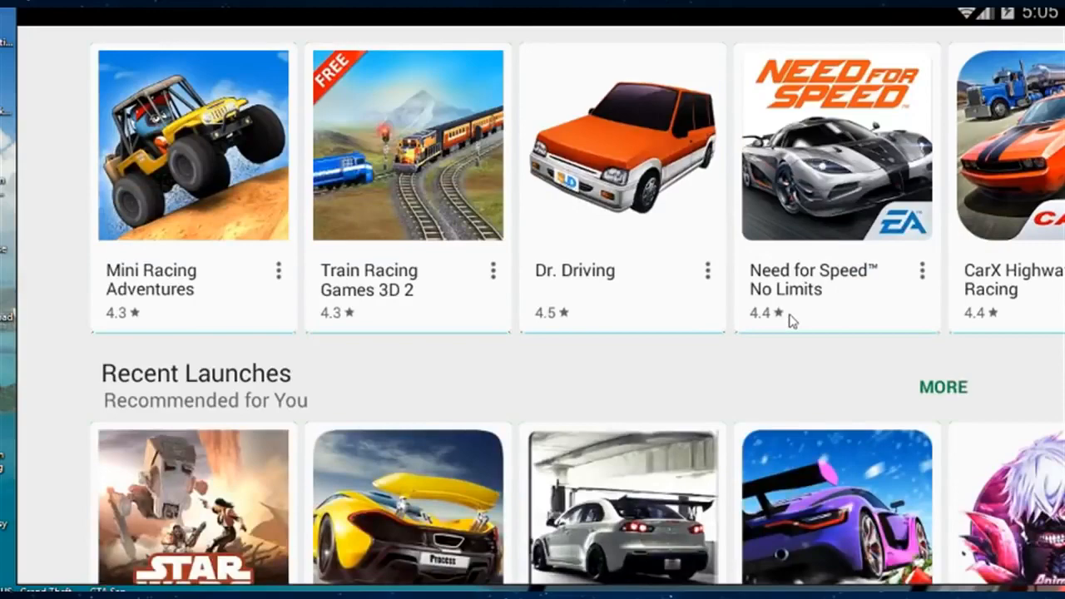
{"action": "scroll", "scroll_direction": "down", "scroll_amount": 3}
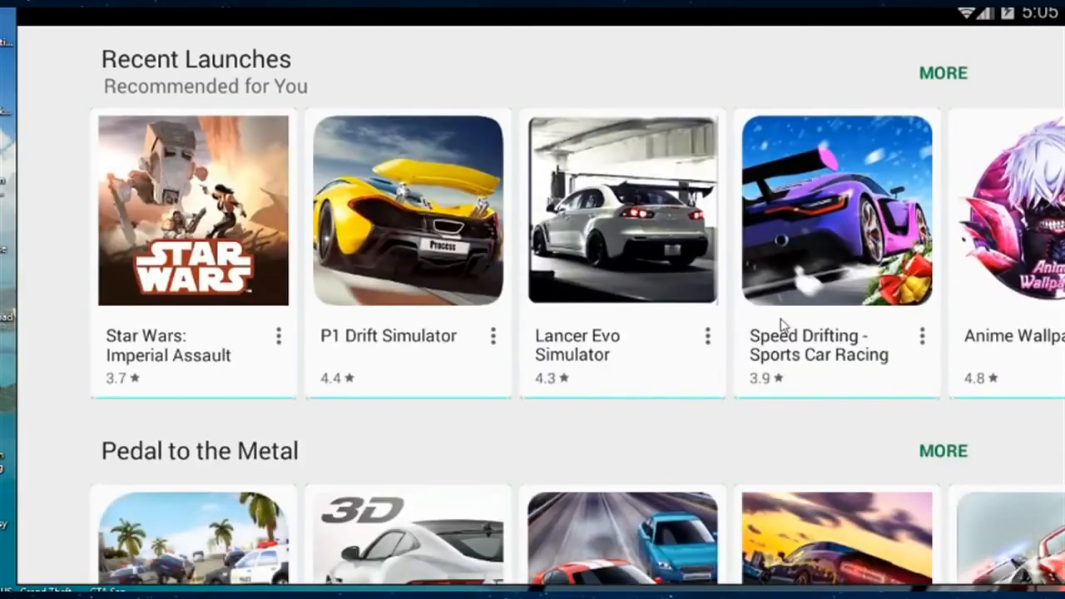
{"action": "scroll", "scroll_direction": "down", "scroll_amount": 3}
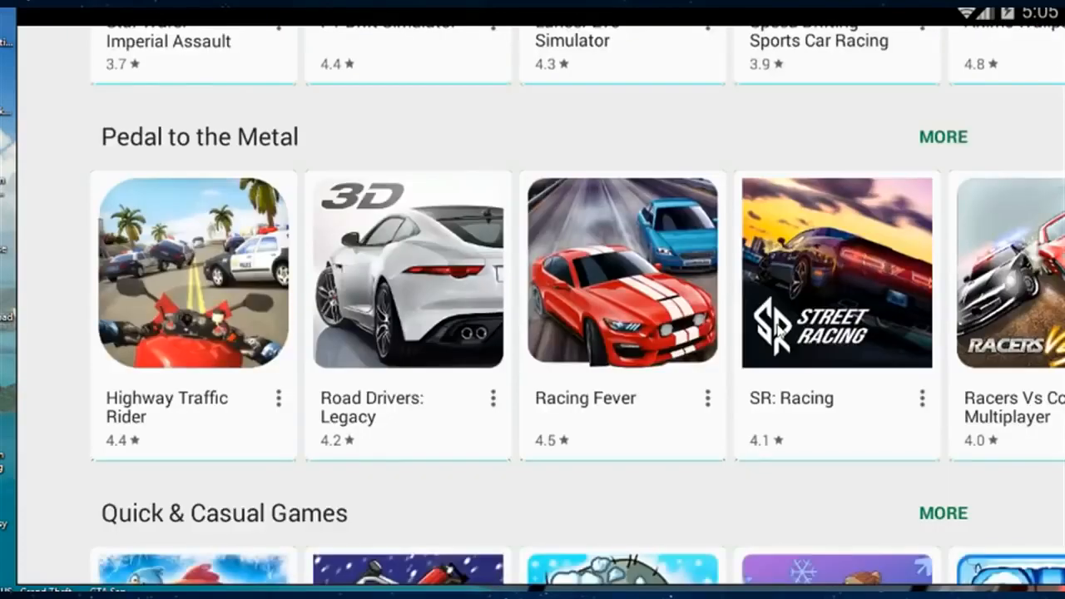
{"action": "scroll", "scroll_direction": "down", "scroll_amount": 3}
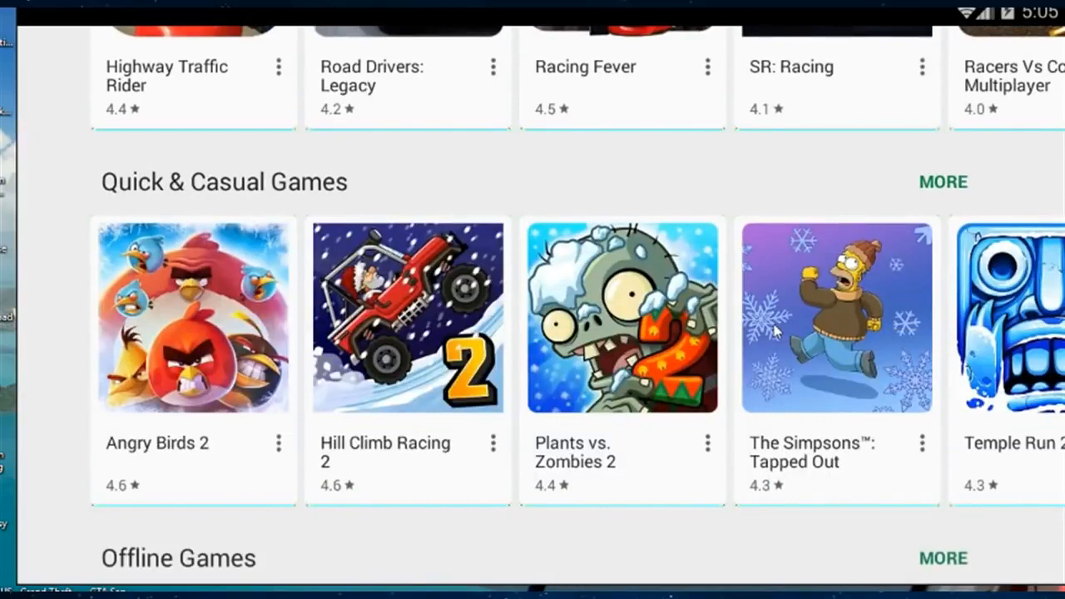
{"action": "scroll", "scroll_direction": "down", "scroll_amount": 3}
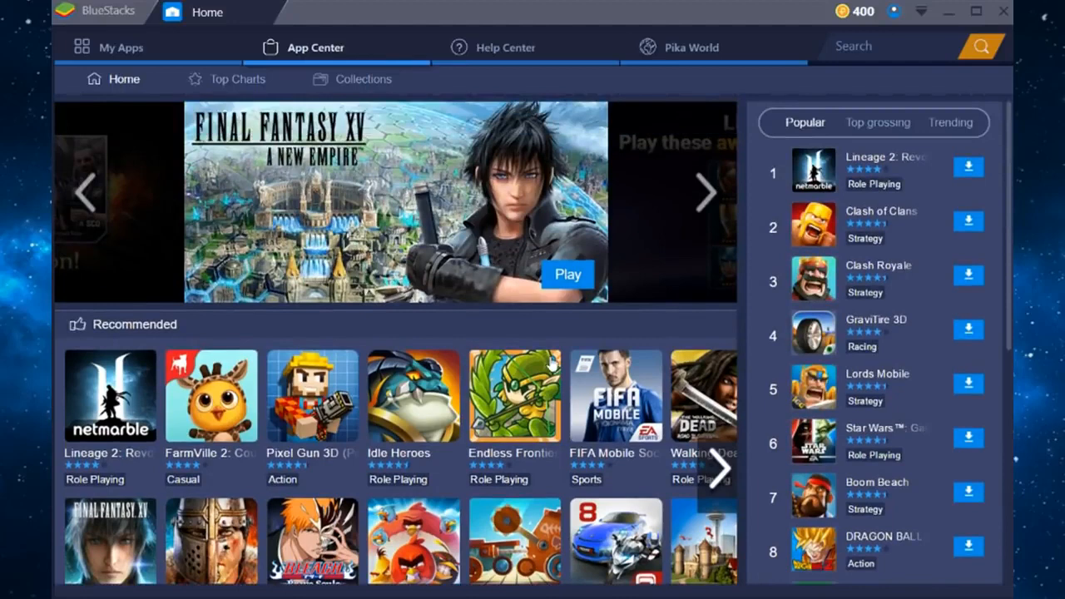
{"action": "mouse_move", "coordinate": [644, 47]}
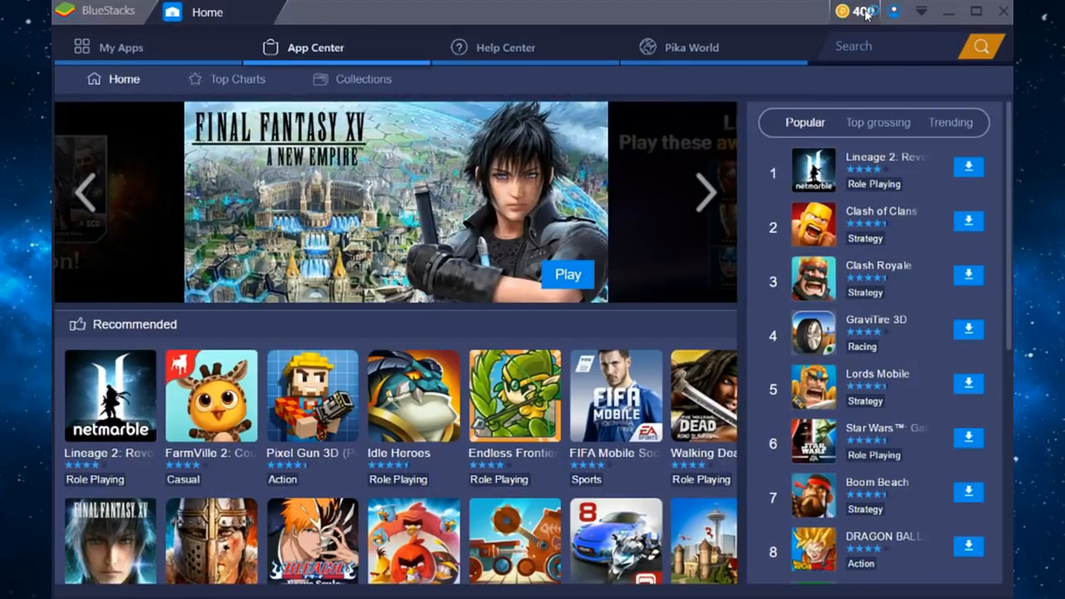
Open the Account page from the Pika points counter, showing the 400-point balance
{"action": "left_click", "coordinate": [857, 10]}
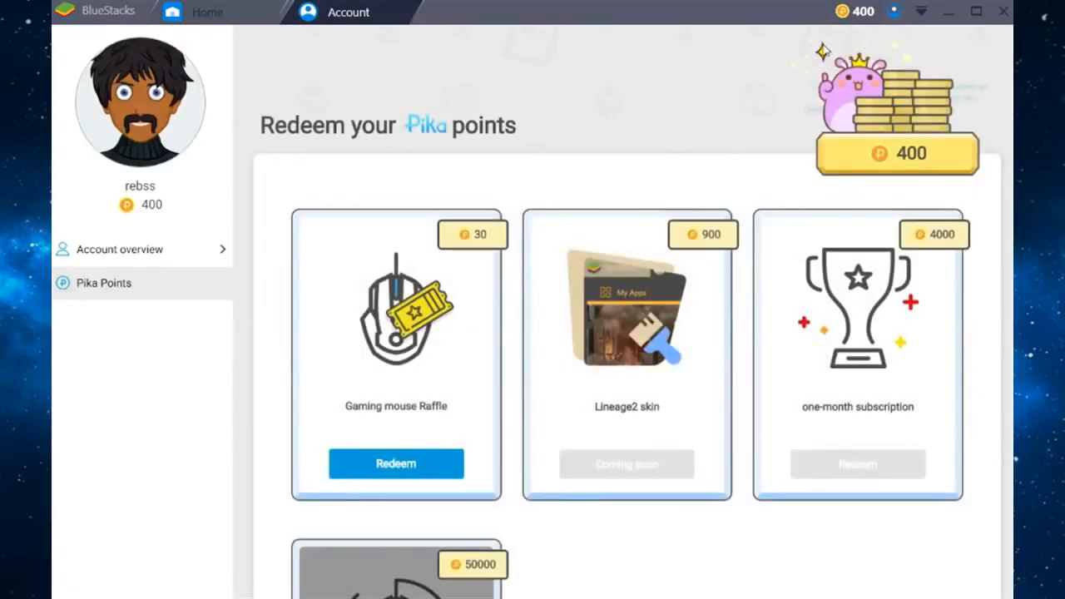
{"action": "mouse_move", "coordinate": [245, 75]}
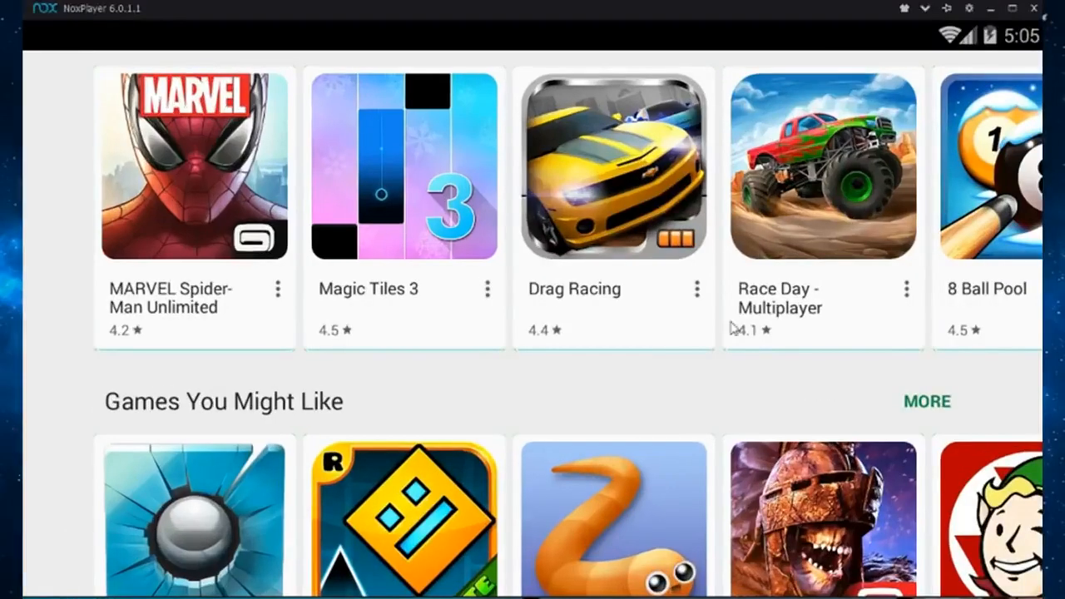
{"action": "scroll", "scroll_direction": "down", "scroll_amount": 3}
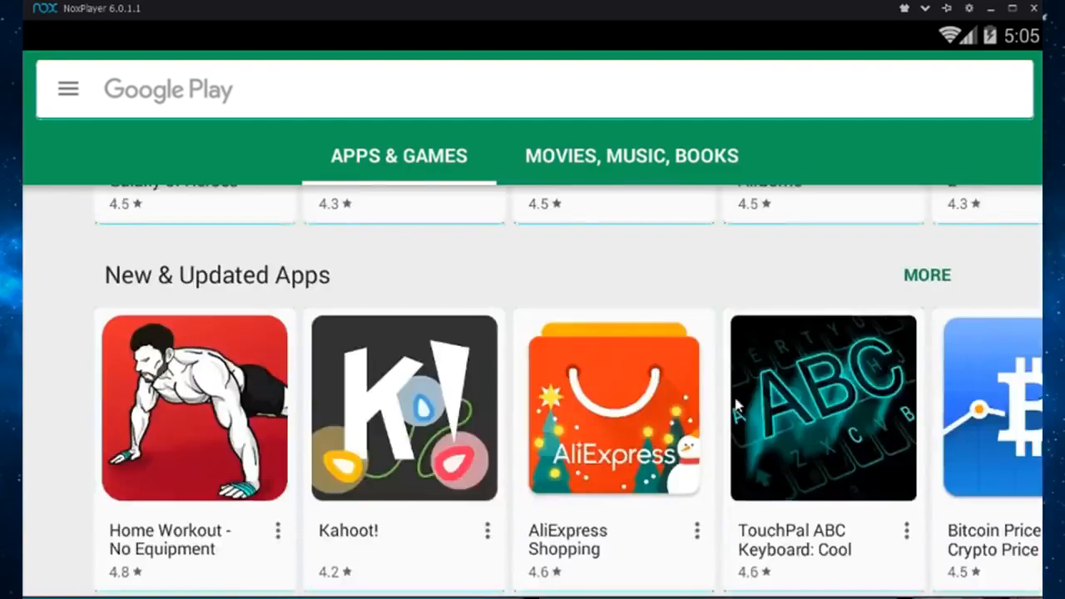
{"action": "scroll", "scroll_direction": "up", "scroll_amount": 3}
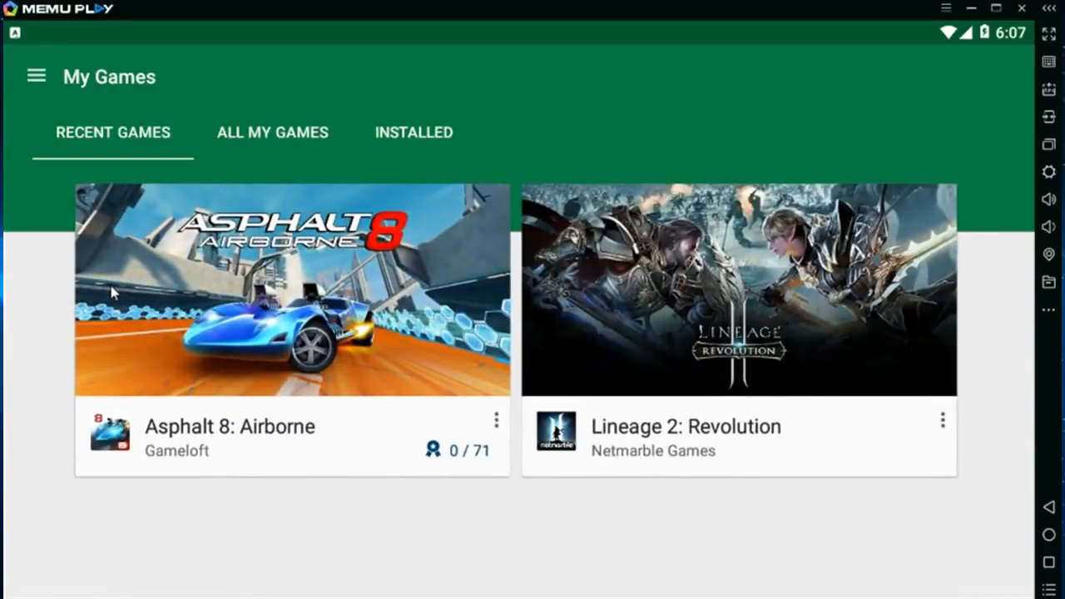
{"action": "mouse_move", "coordinate": [676, 375]}
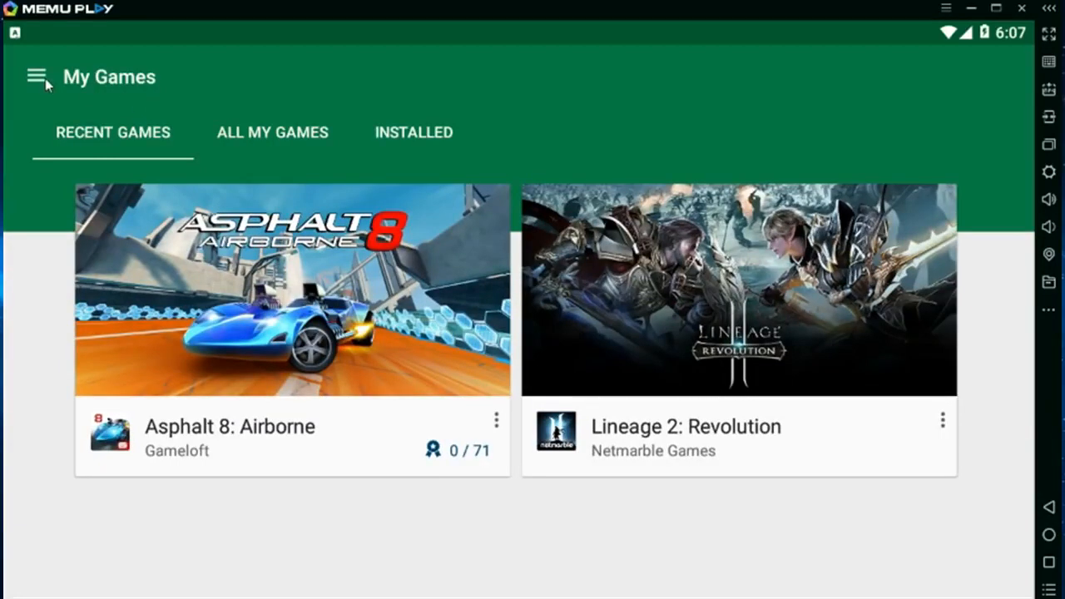
{"action": "left_click", "coordinate": [36, 76]}
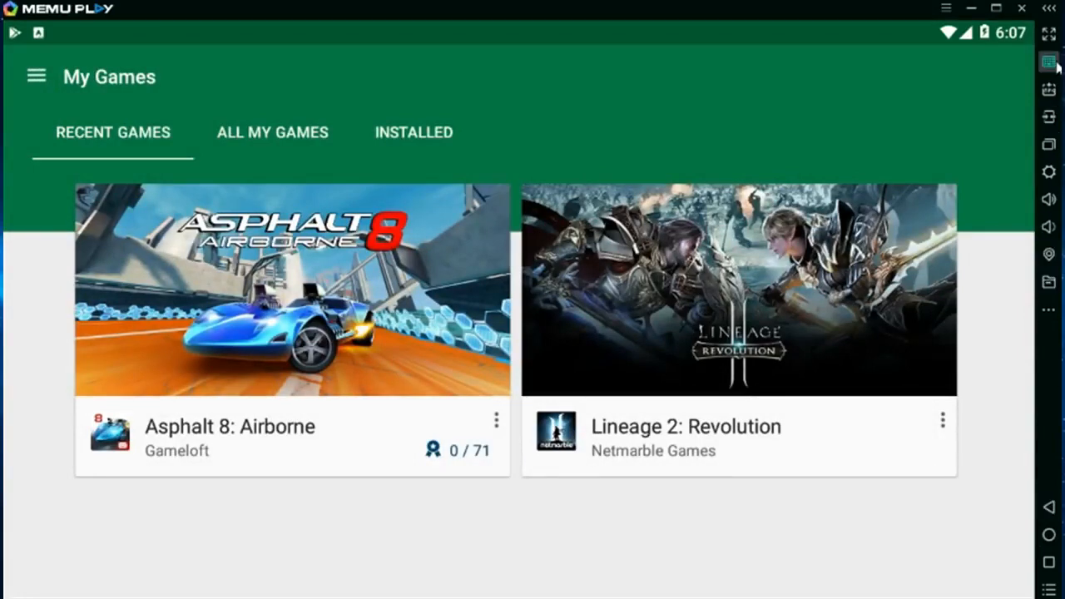
{"action": "left_click", "coordinate": [1047, 308]}
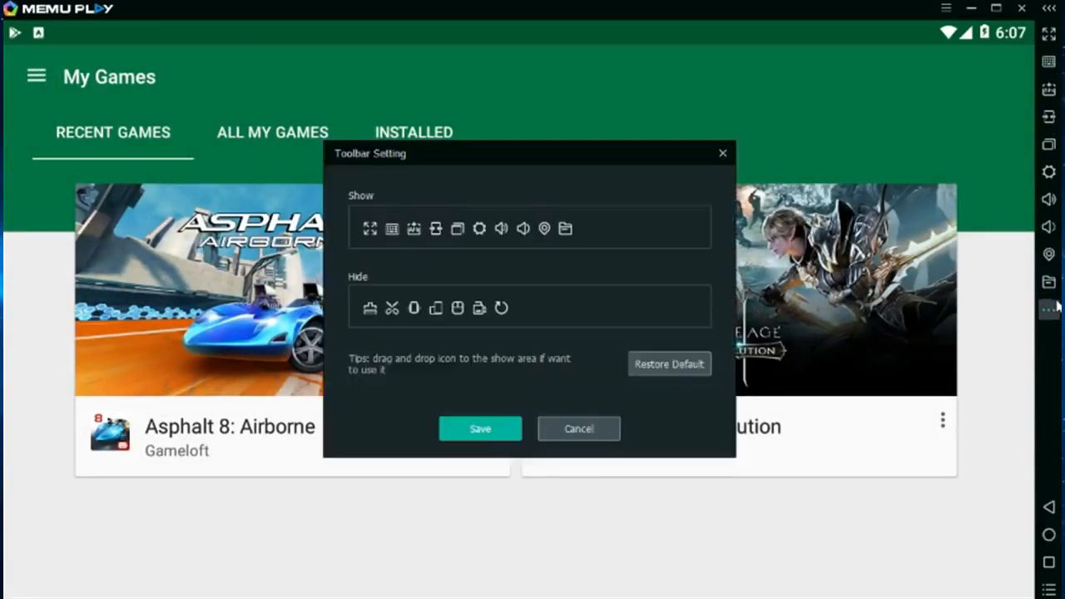
{"action": "left_click", "coordinate": [578, 429]}
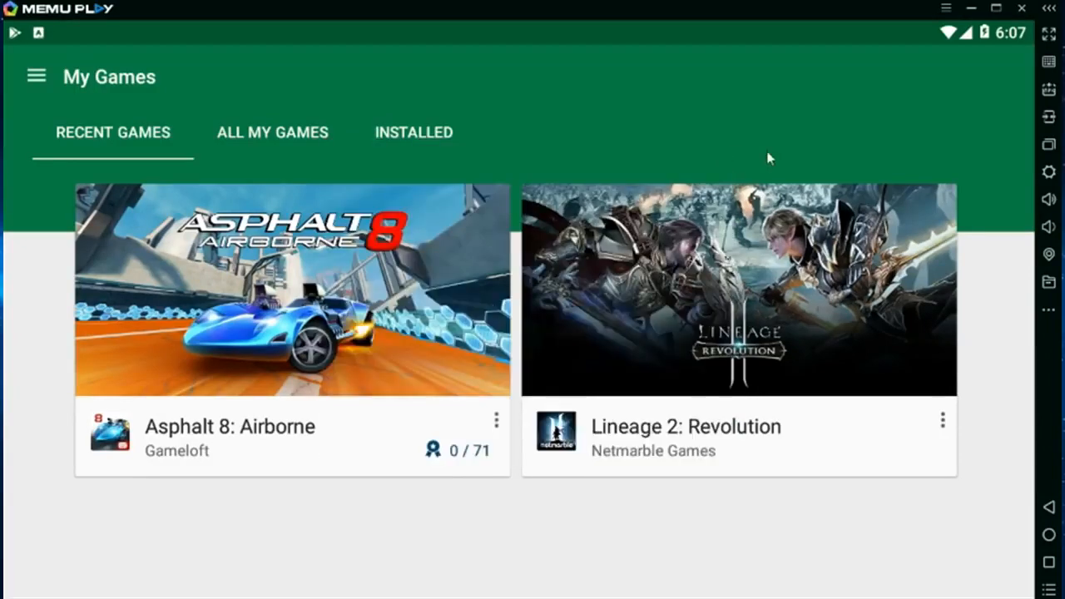
{"action": "mouse_move", "coordinate": [1048, 146]}
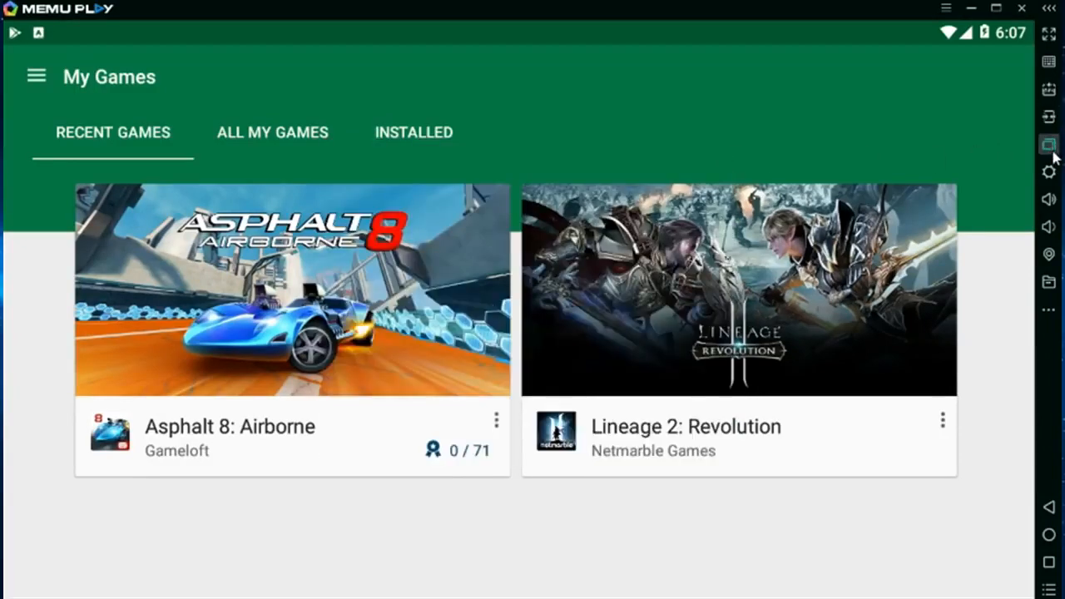
{"action": "left_click", "coordinate": [36, 75]}
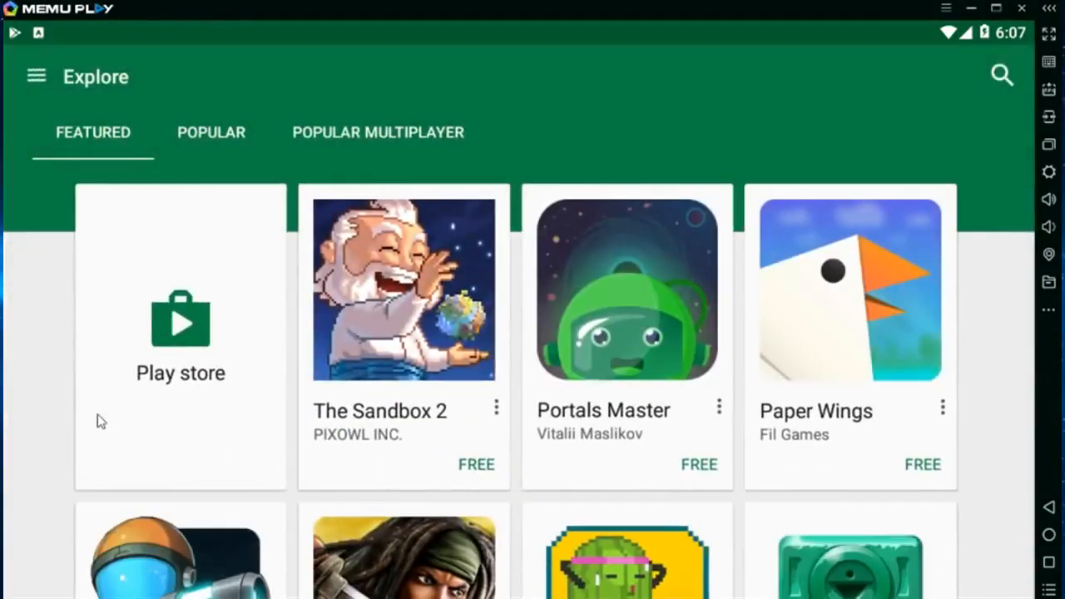
Scroll MEmu's store home and switch to the Popular games listing
{"action": "scroll", "scroll_direction": "down", "scroll_amount": 3}
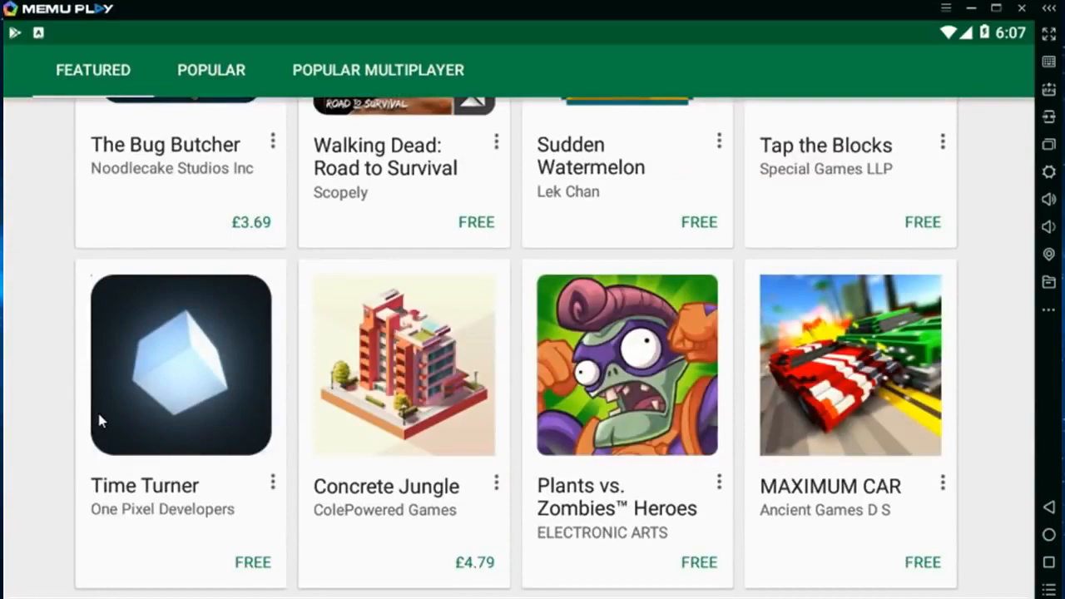
{"action": "scroll", "scroll_direction": "down", "scroll_amount": 3}
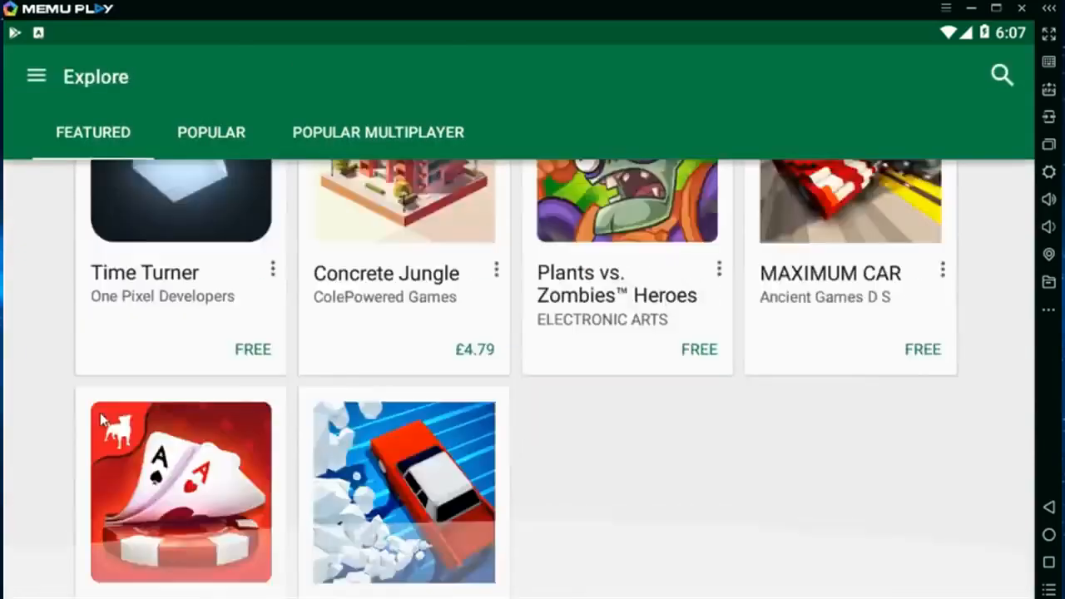
{"action": "scroll", "scroll_direction": "down", "scroll_amount": 3}
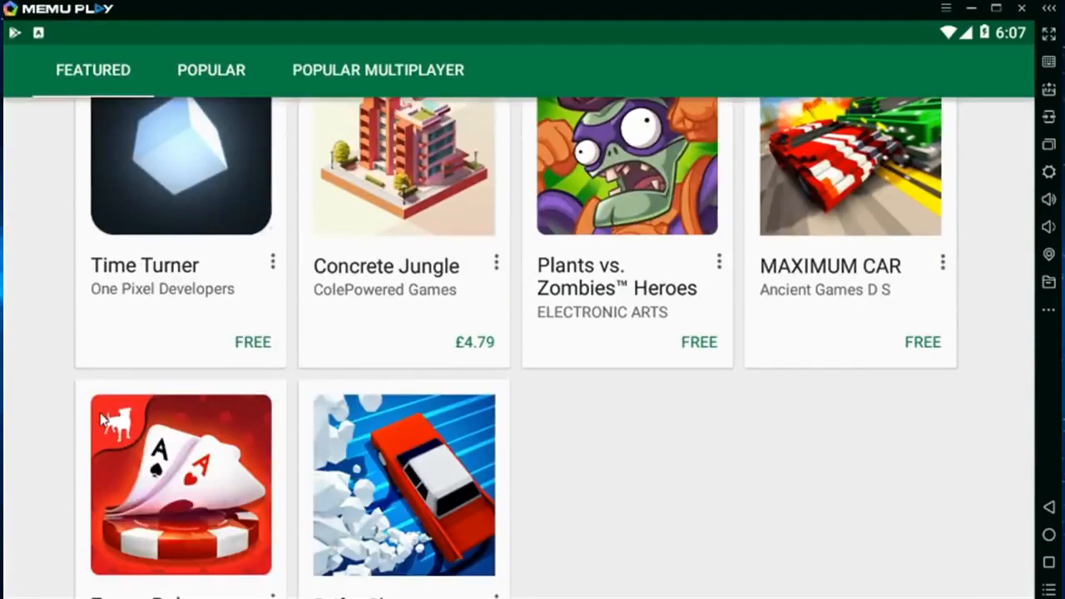
{"action": "left_click", "coordinate": [211, 70]}
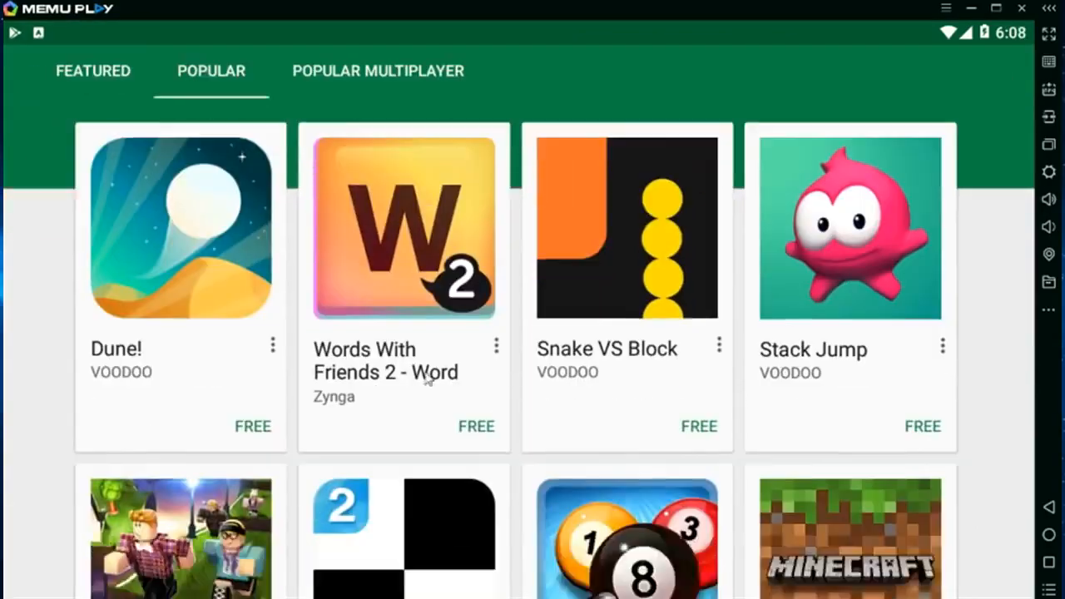
Scroll the Popular listing, then show the Popular Multiplayer games tab
{"action": "scroll", "scroll_direction": "down", "scroll_amount": 3}
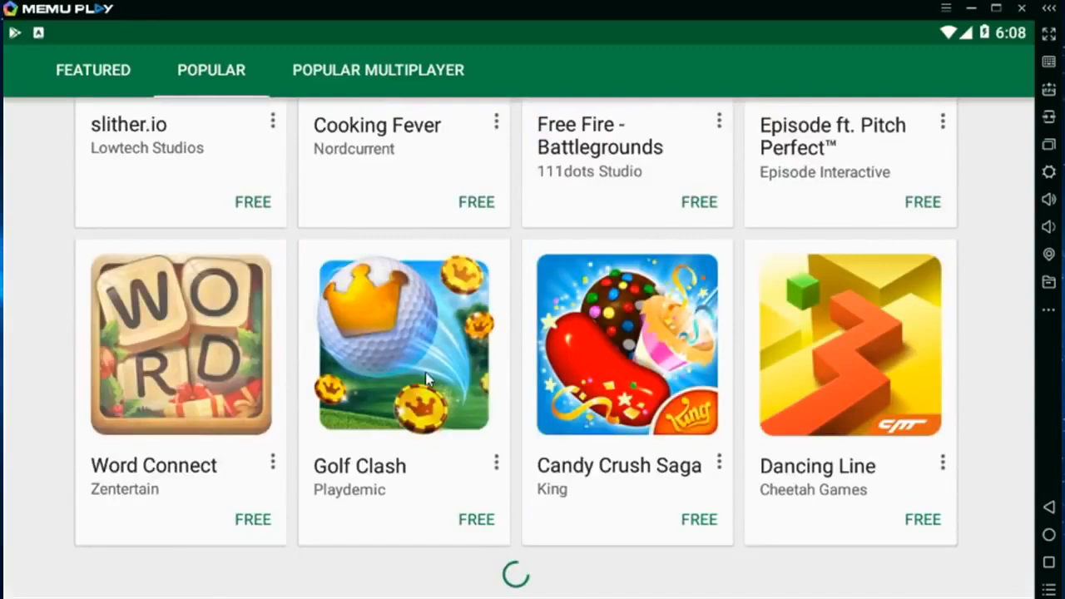
{"action": "scroll", "scroll_direction": "down", "scroll_amount": 3}
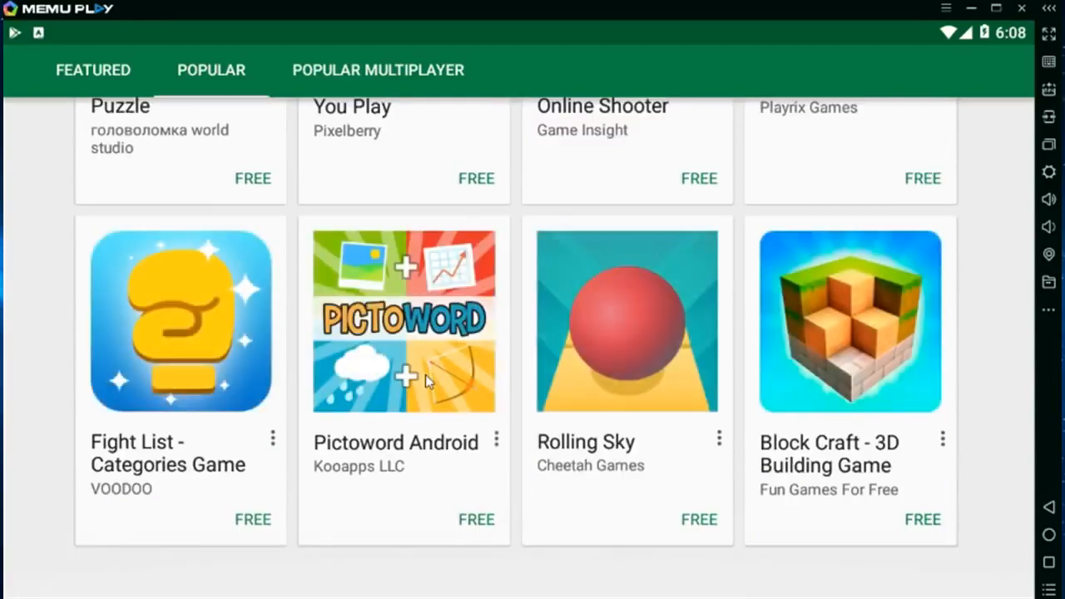
{"action": "scroll", "scroll_direction": "down", "scroll_amount": 3}
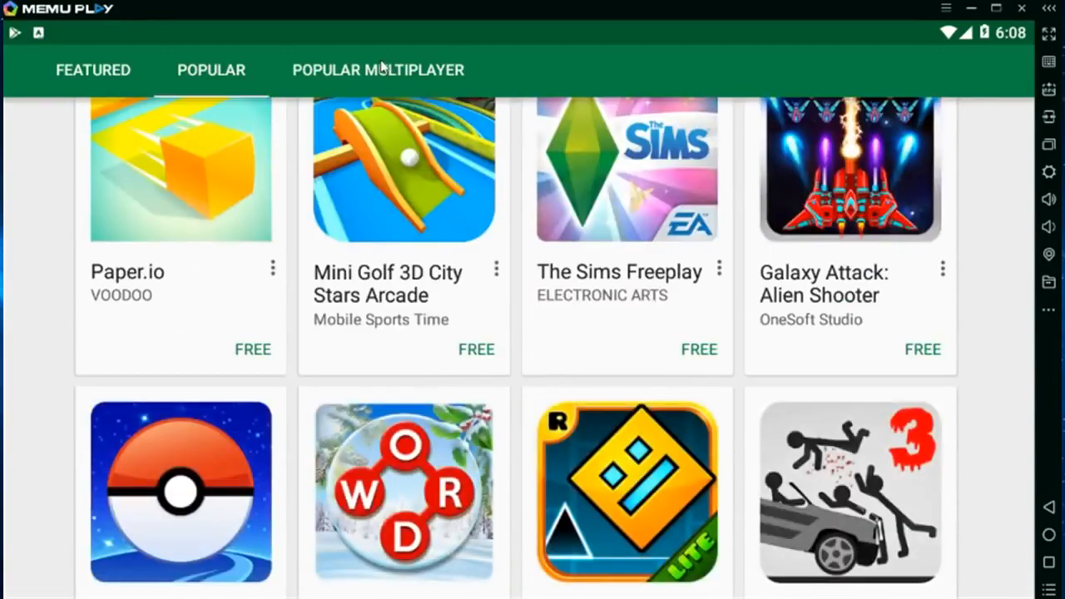
{"action": "left_click", "coordinate": [377, 70]}
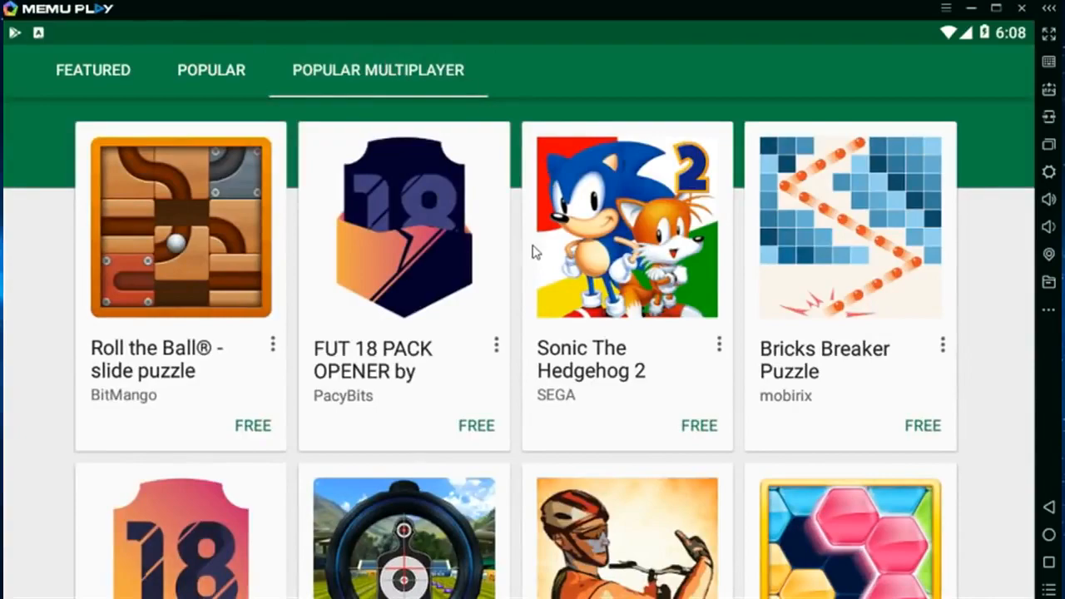
{"action": "scroll", "scroll_direction": "down", "scroll_amount": 3}
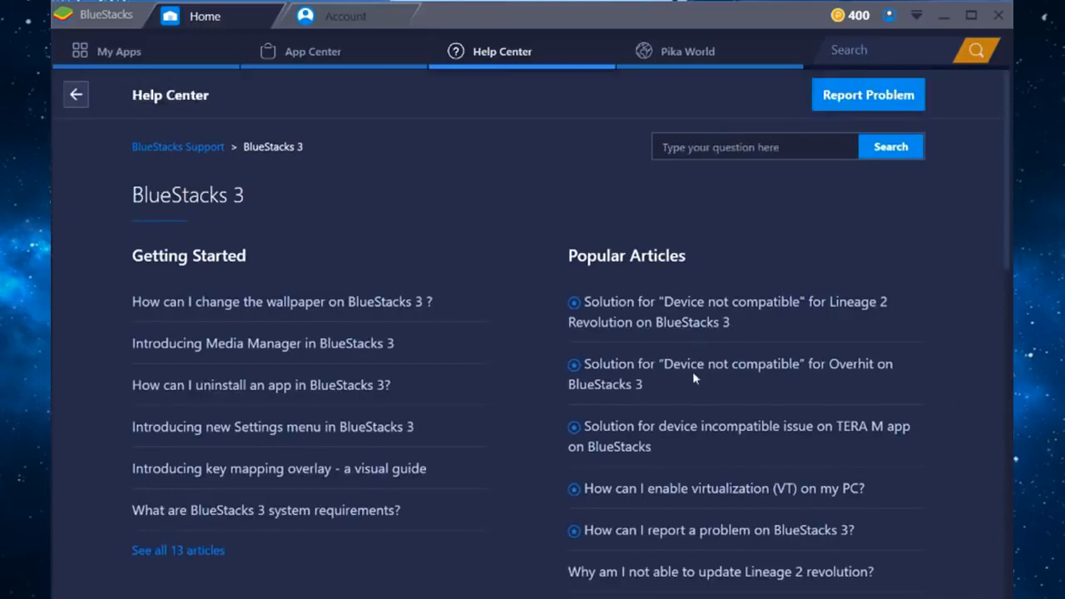
Scroll the BlueStacks 3 help articles, go back, and open My Apps
{"action": "scroll", "scroll_direction": "down", "scroll_amount": 3}
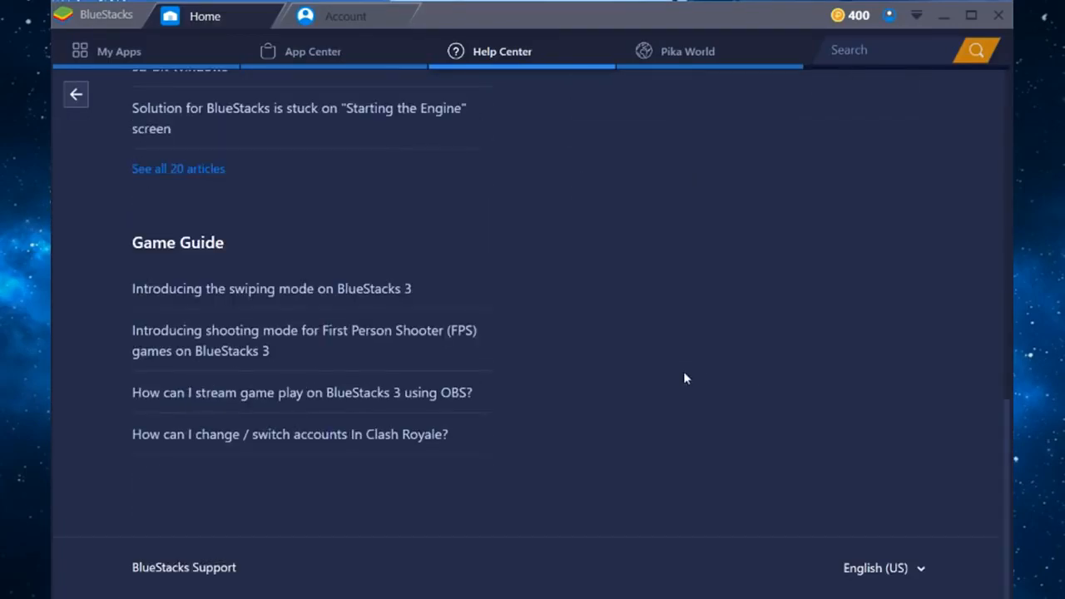
{"action": "left_click", "coordinate": [75, 94]}
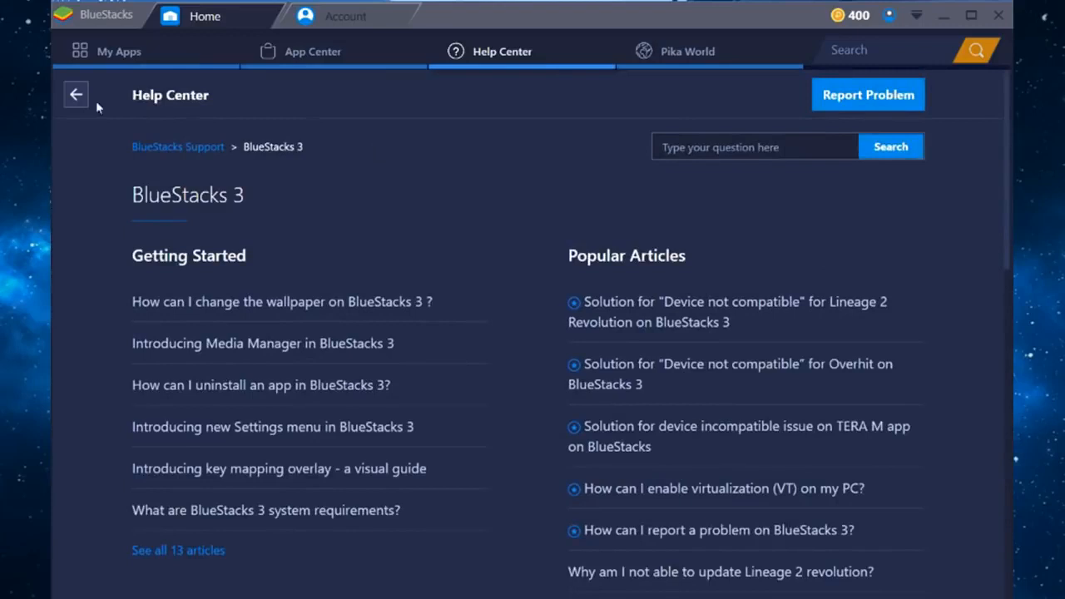
{"action": "mouse_move", "coordinate": [76, 94]}
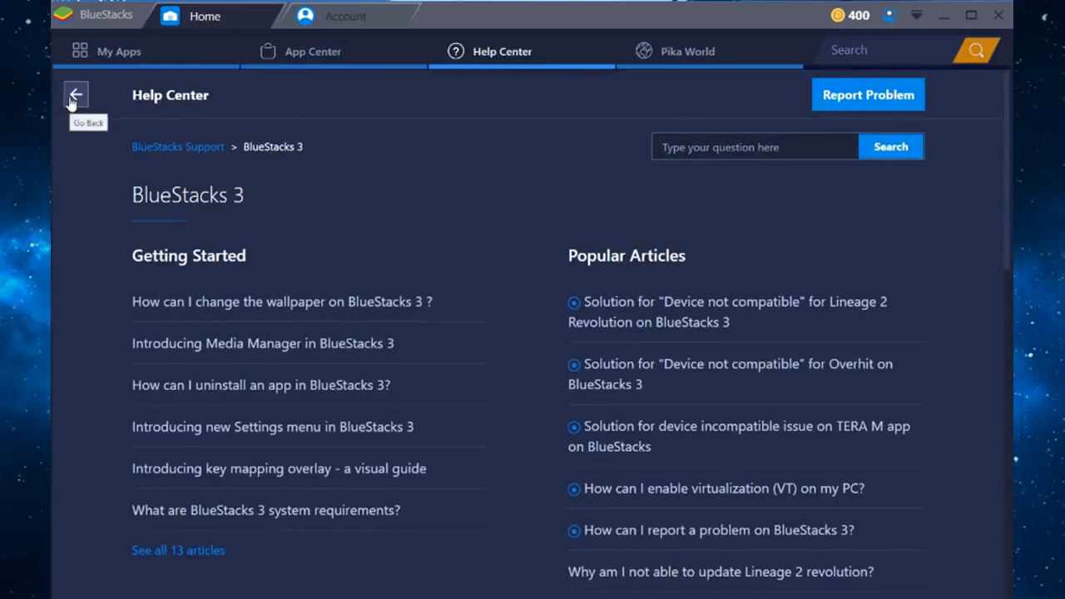
{"action": "left_click", "coordinate": [76, 94]}
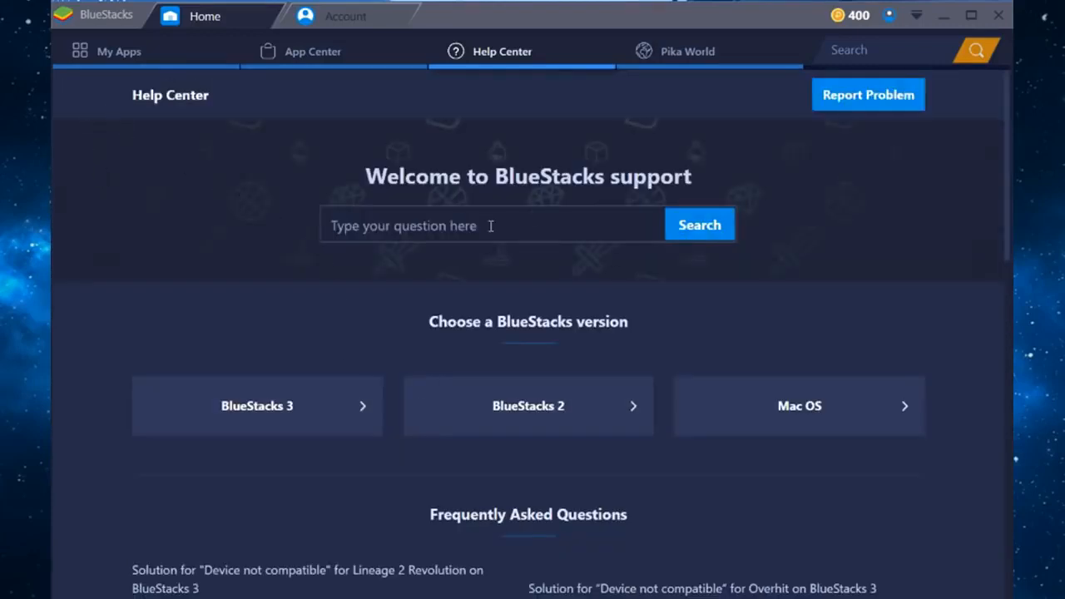
{"action": "mouse_move", "coordinate": [445, 263]}
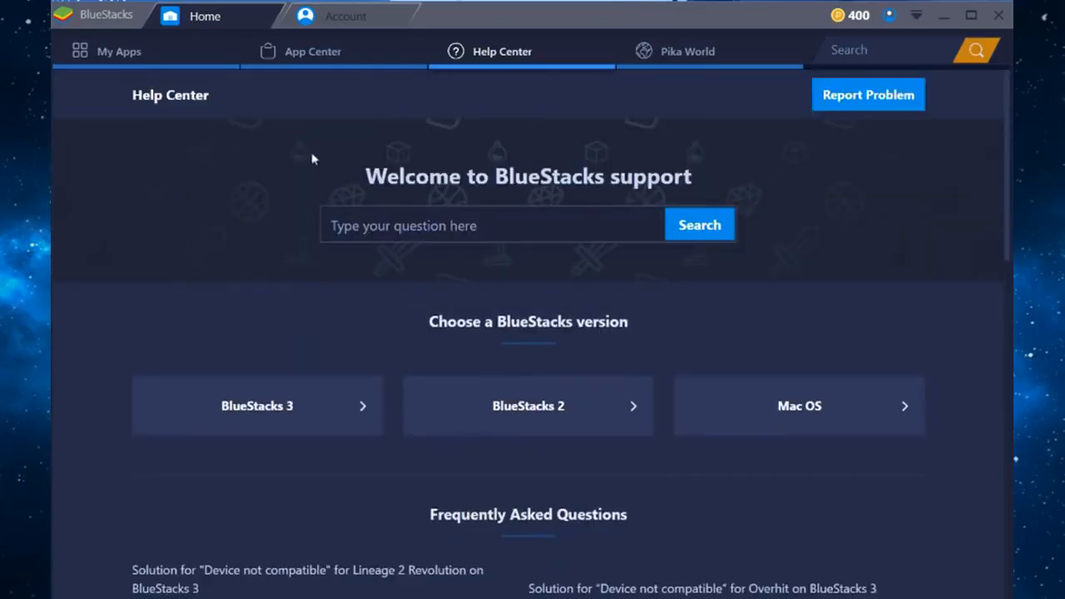
{"action": "left_click", "coordinate": [118, 50]}
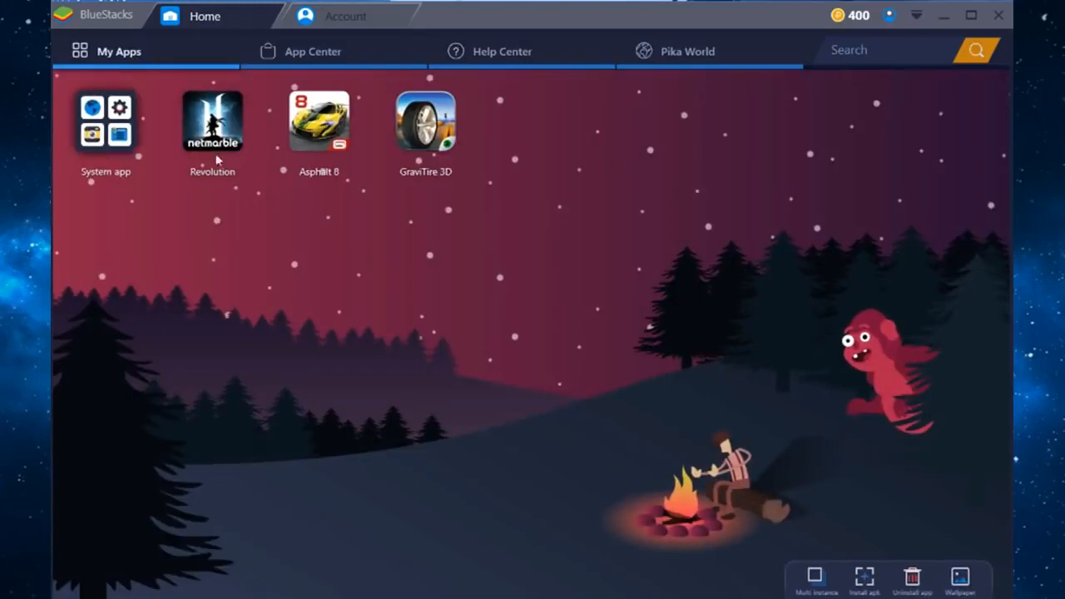
{"action": "mouse_move", "coordinate": [641, 427]}
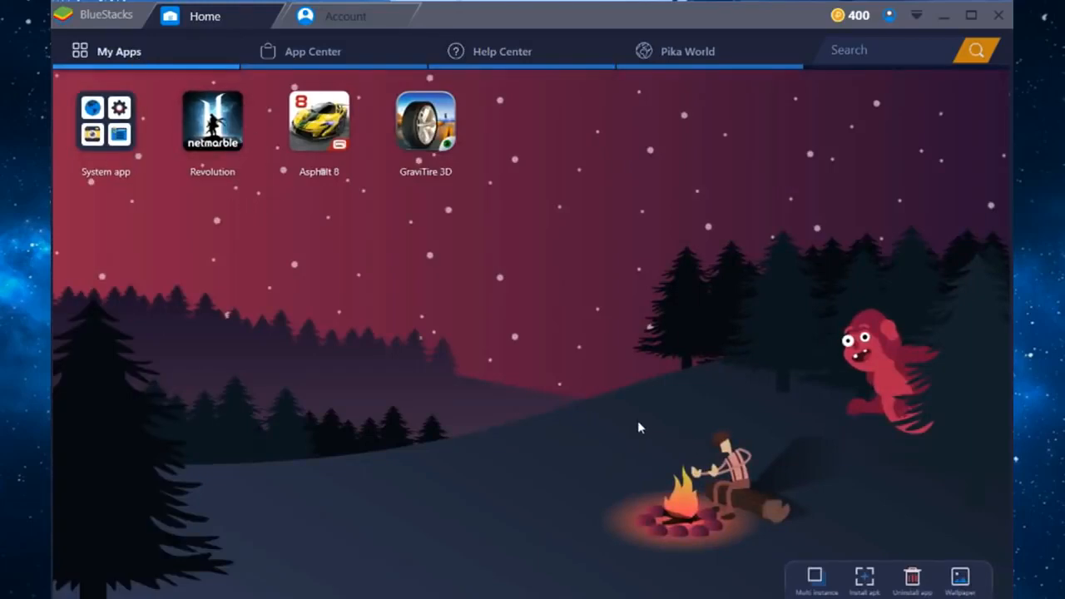
{"action": "mouse_move", "coordinate": [563, 175]}
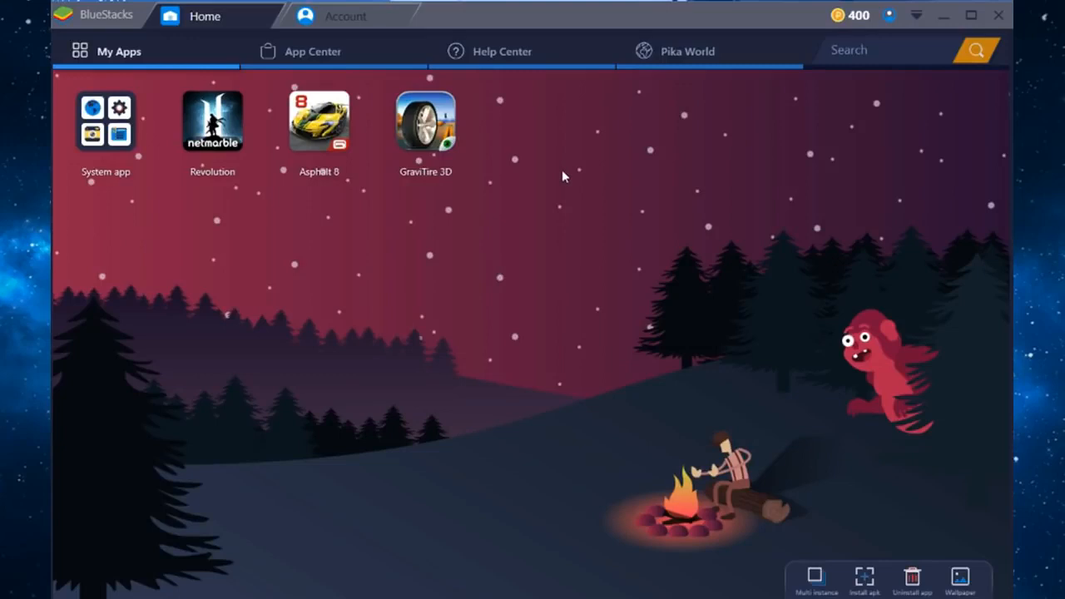
{"action": "mouse_move", "coordinate": [561, 171]}
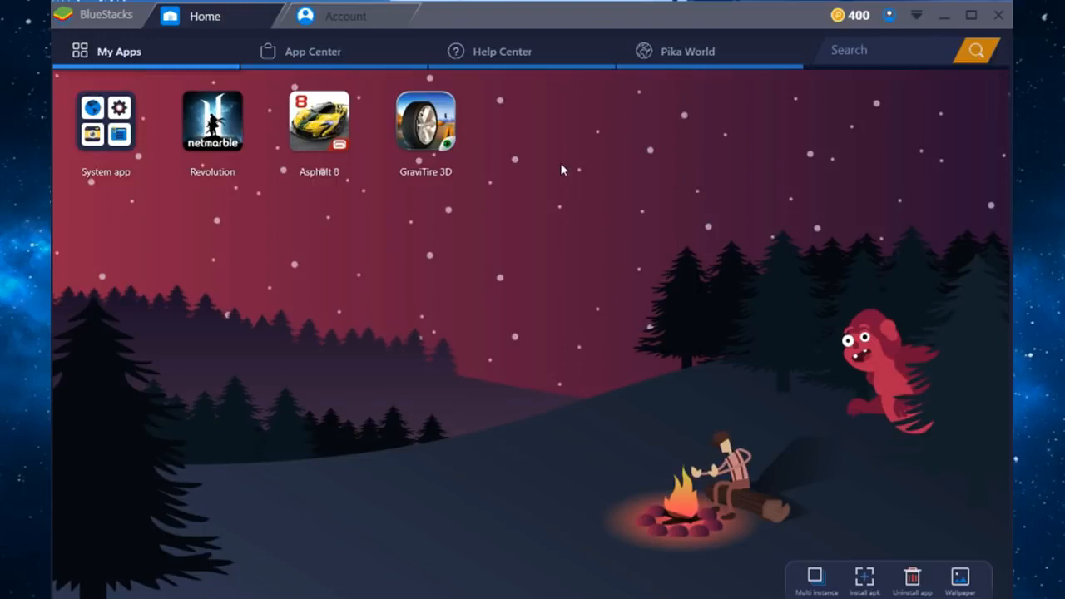
Peek into the System app folder, then open the App Center storefront
{"action": "left_click", "coordinate": [105, 121]}
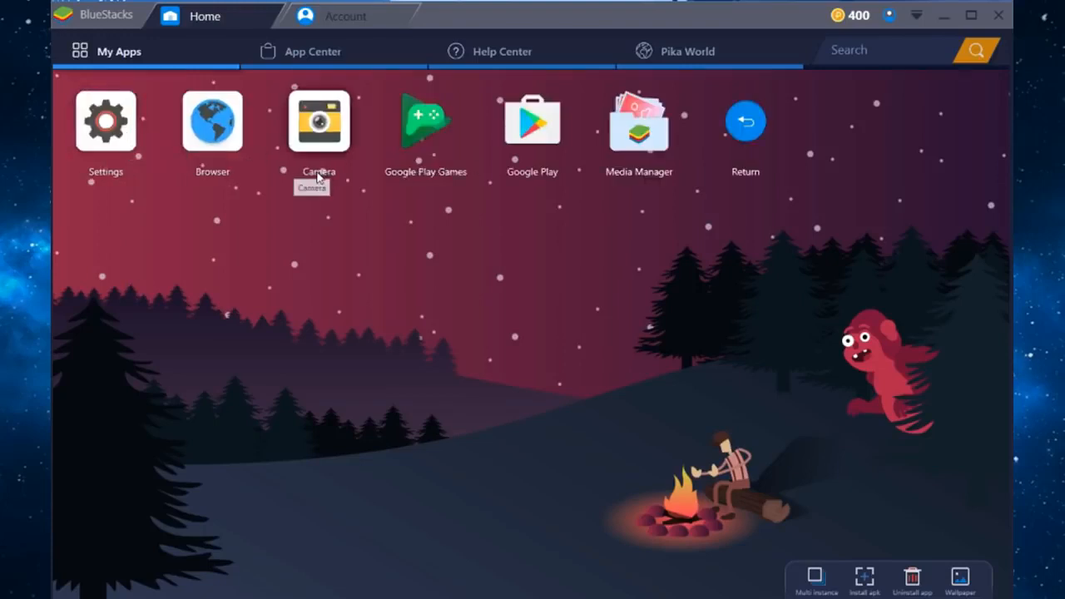
{"action": "mouse_move", "coordinate": [337, 179]}
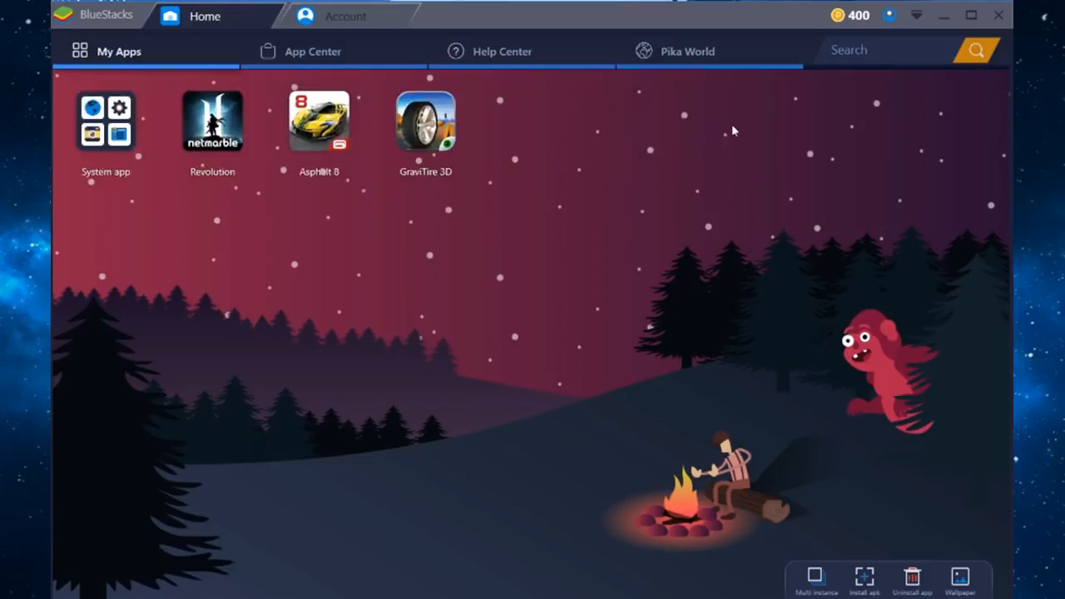
{"action": "left_click", "coordinate": [312, 50]}
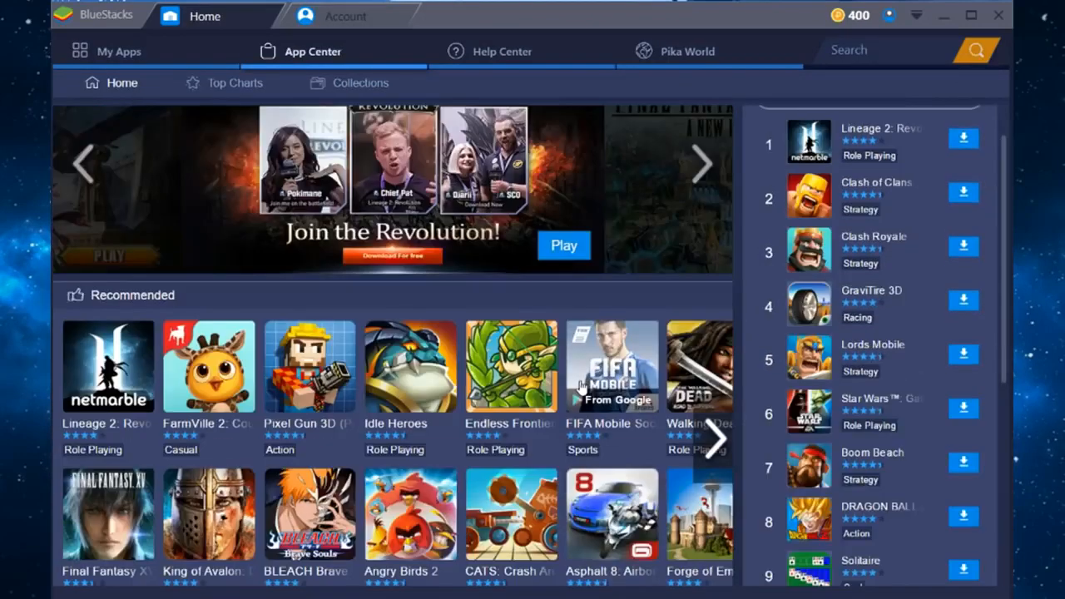
{"action": "mouse_move", "coordinate": [580, 391]}
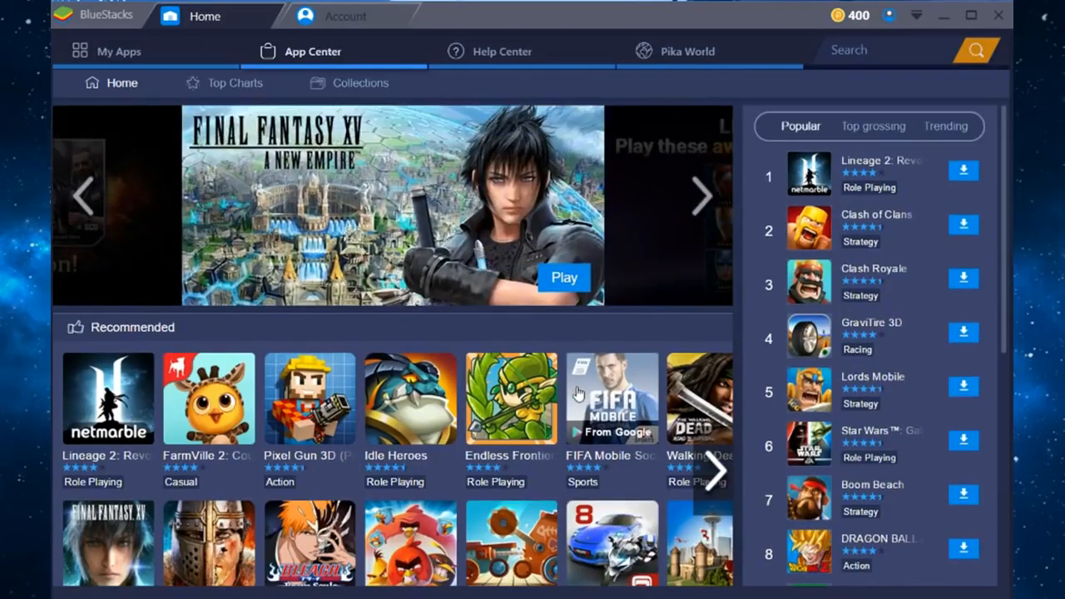
Scroll App Center home and page the Recommended carousel forward twice
{"action": "scroll", "scroll_direction": "down", "scroll_amount": 3}
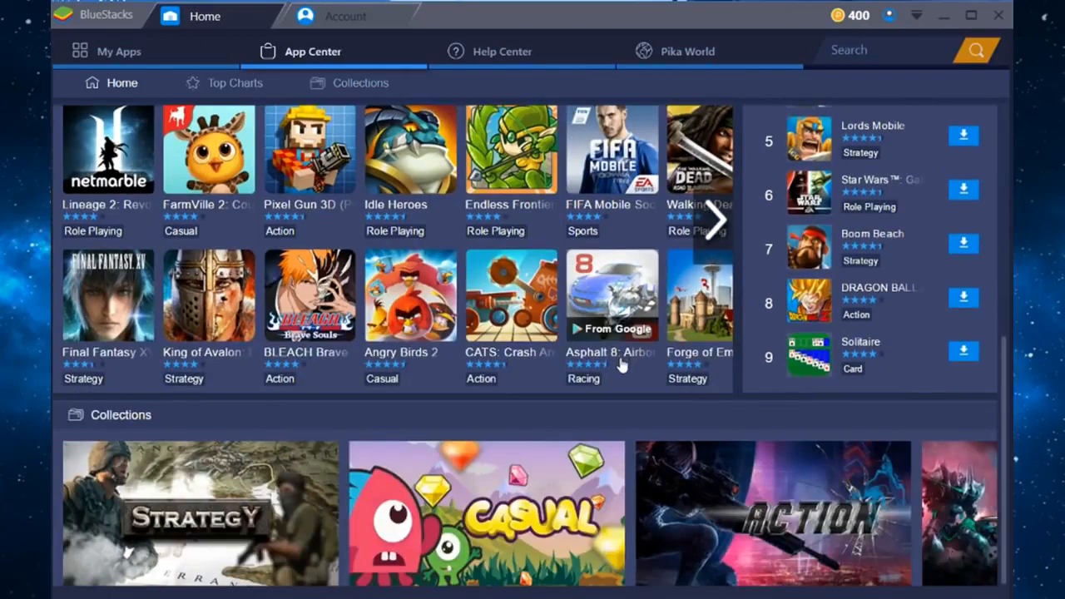
{"action": "left_click", "coordinate": [713, 220]}
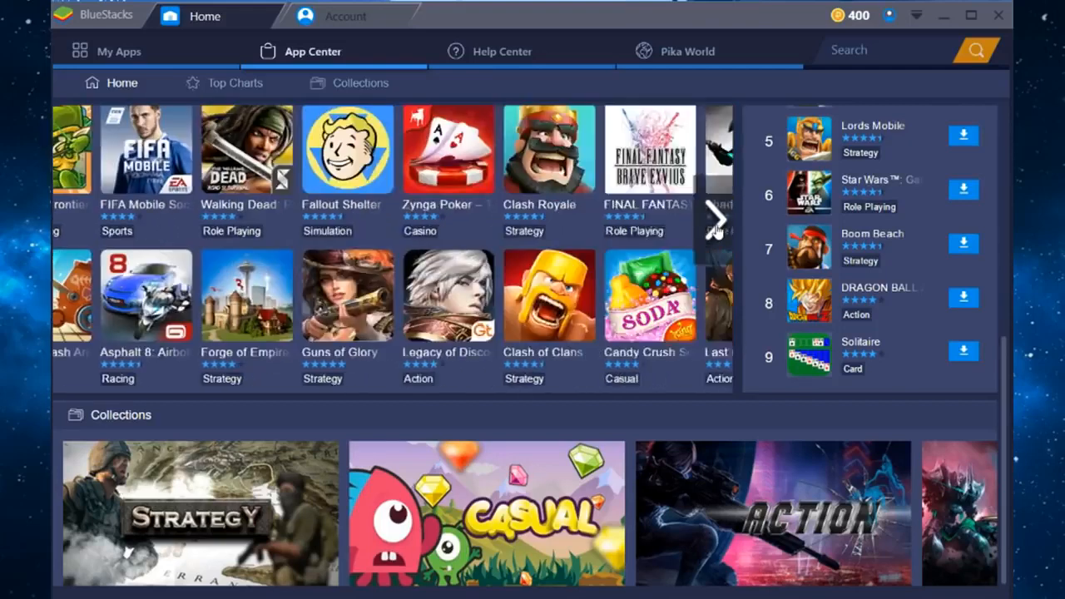
{"action": "left_click", "coordinate": [716, 220]}
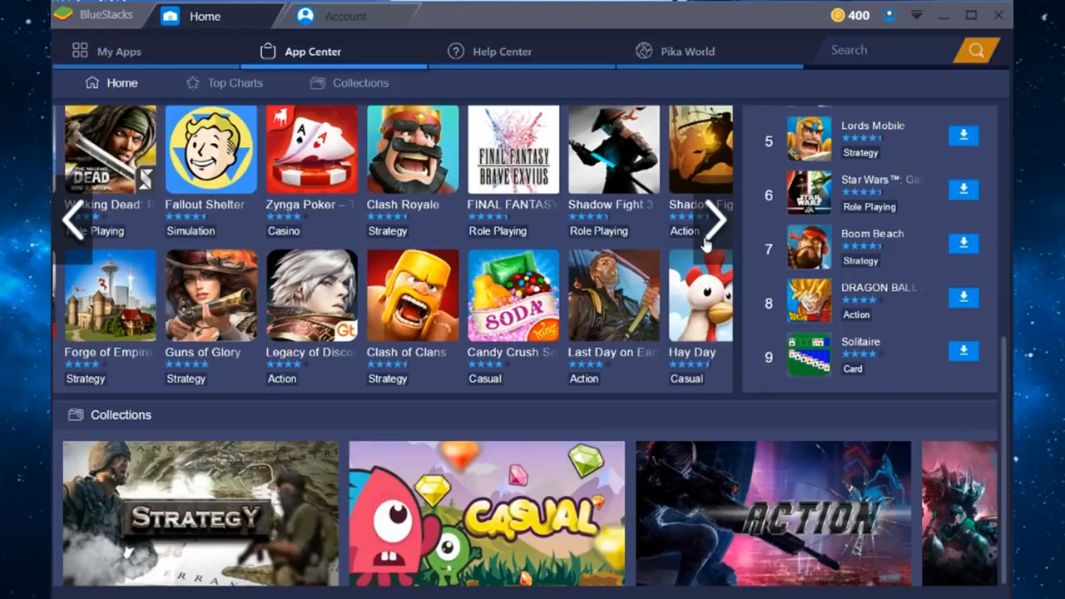
Open the Action collection and scroll through games like War Robots and Temple Run 2
{"action": "left_click", "coordinate": [360, 82]}
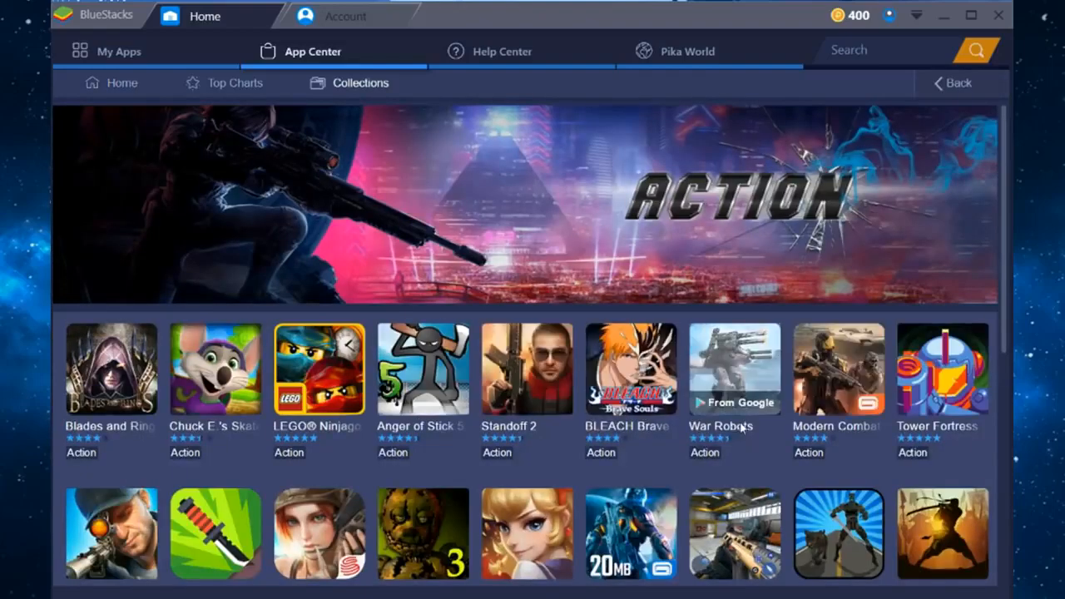
{"action": "scroll", "scroll_direction": "down", "scroll_amount": 3}
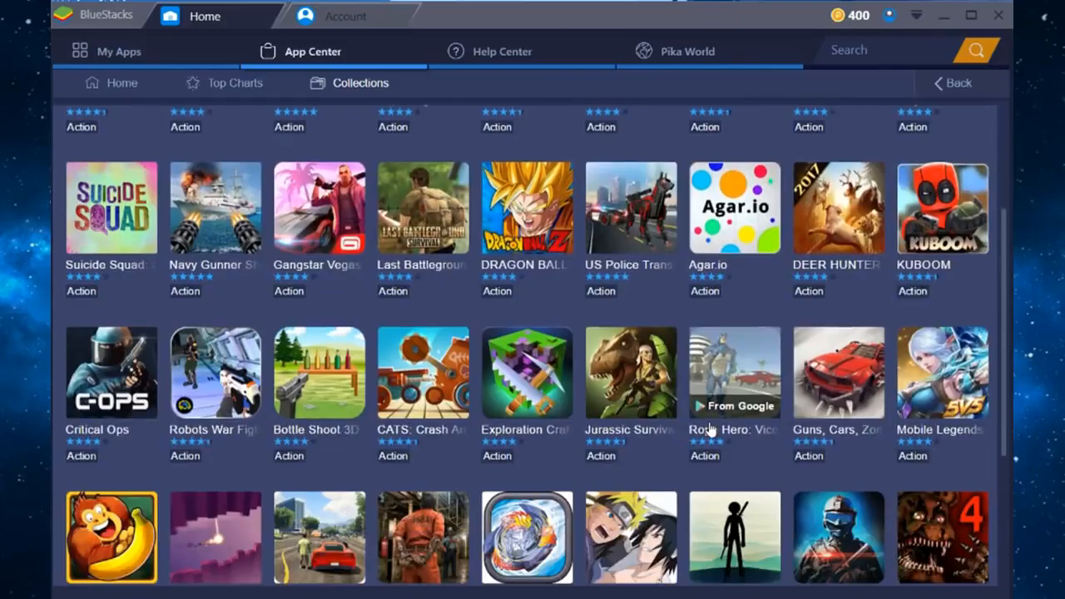
{"action": "scroll", "scroll_direction": "down", "scroll_amount": 3}
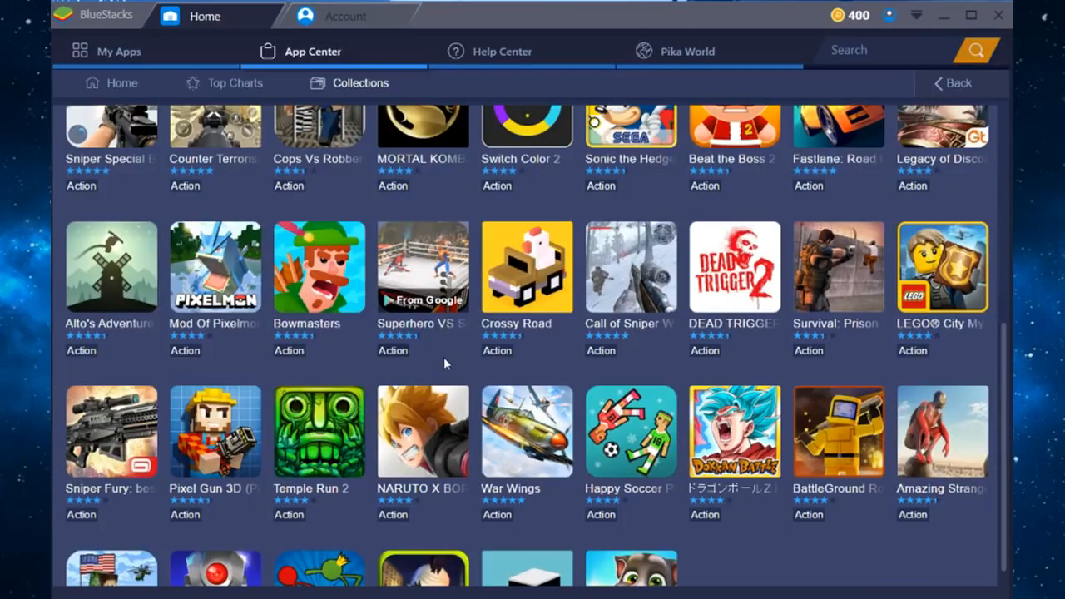
{"action": "mouse_move", "coordinate": [574, 264]}
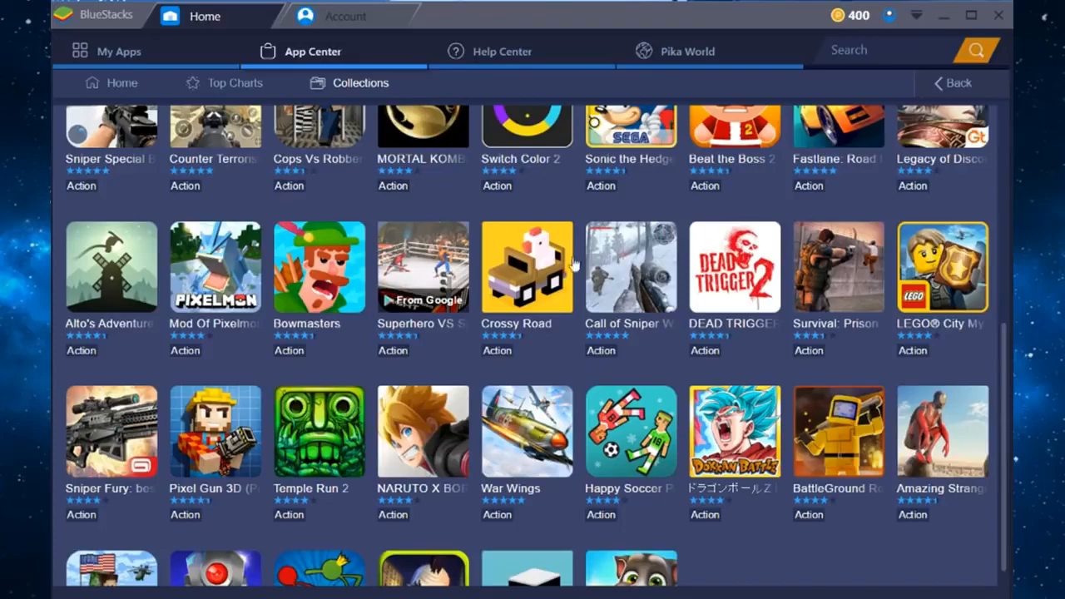
{"action": "scroll", "scroll_direction": "down", "scroll_amount": 3}
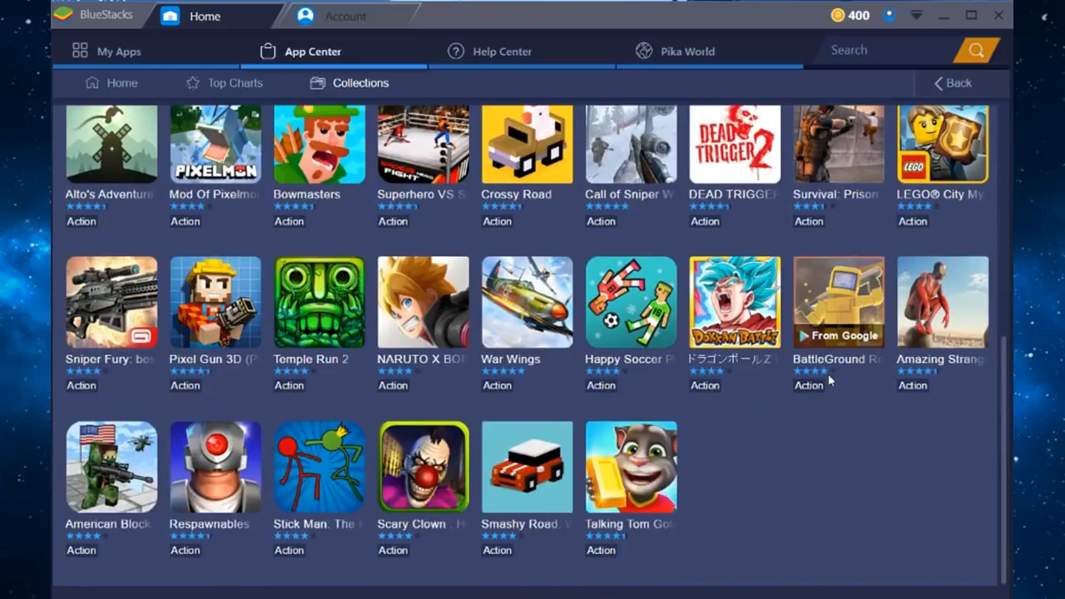
{"action": "scroll", "scroll_direction": "down", "scroll_amount": 3}
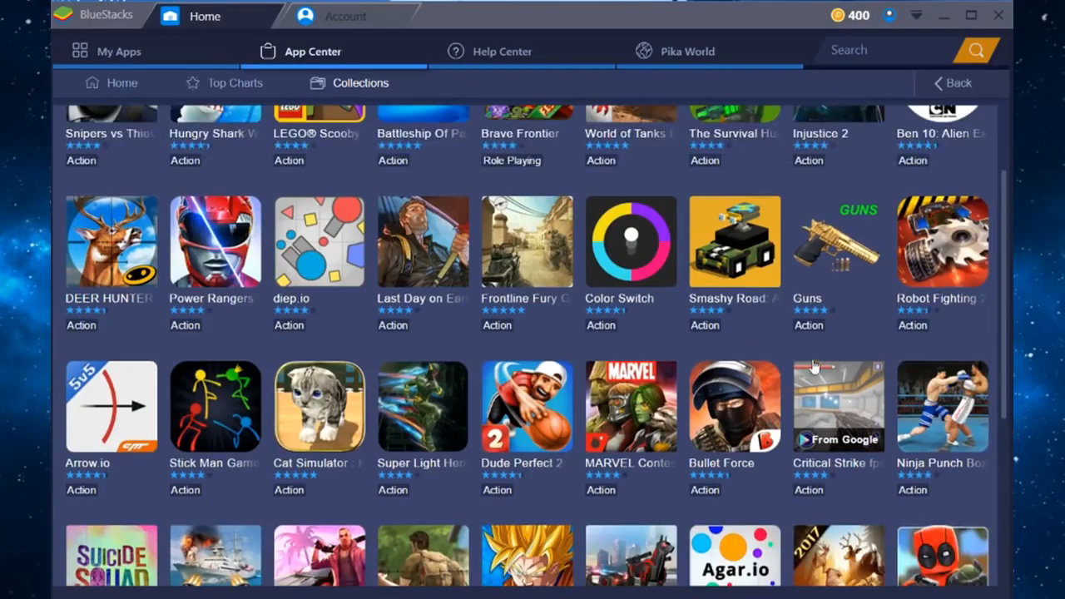
{"action": "mouse_move", "coordinate": [803, 356]}
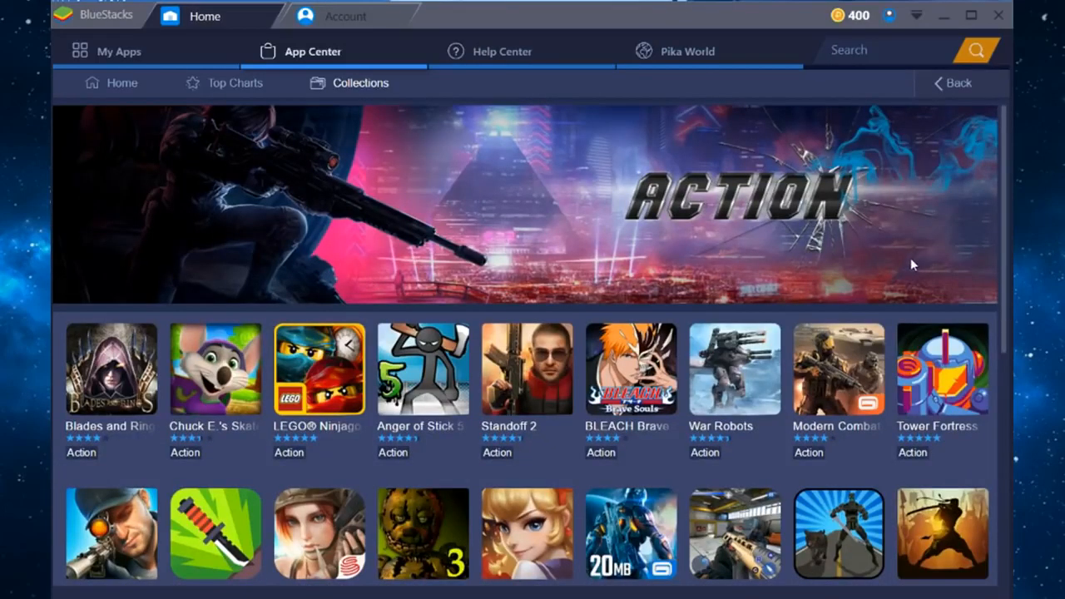
{"action": "mouse_move", "coordinate": [890, 256]}
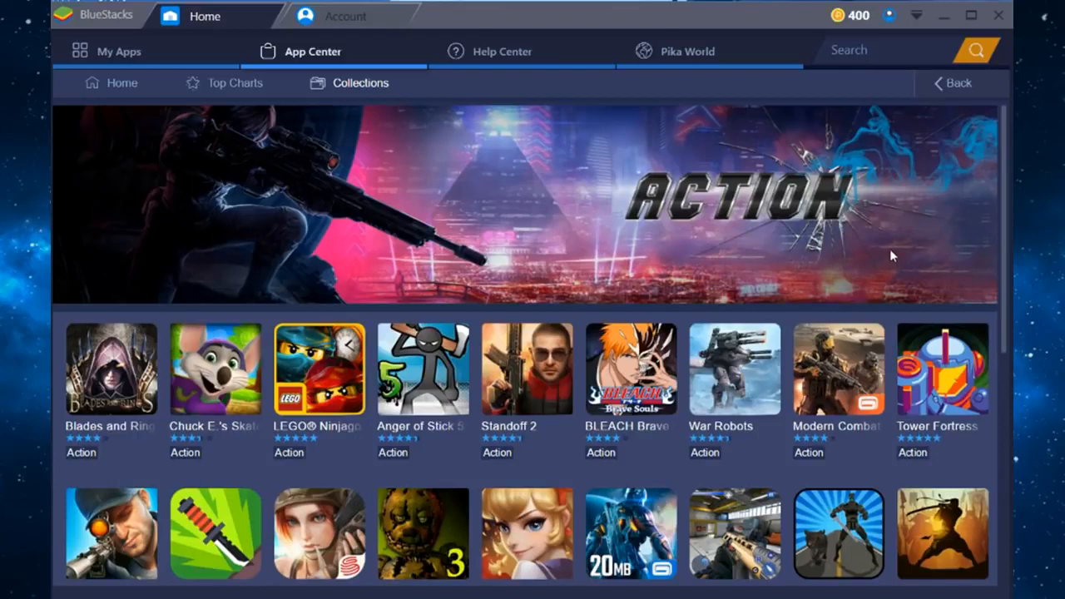
{"action": "mouse_move", "coordinate": [884, 250]}
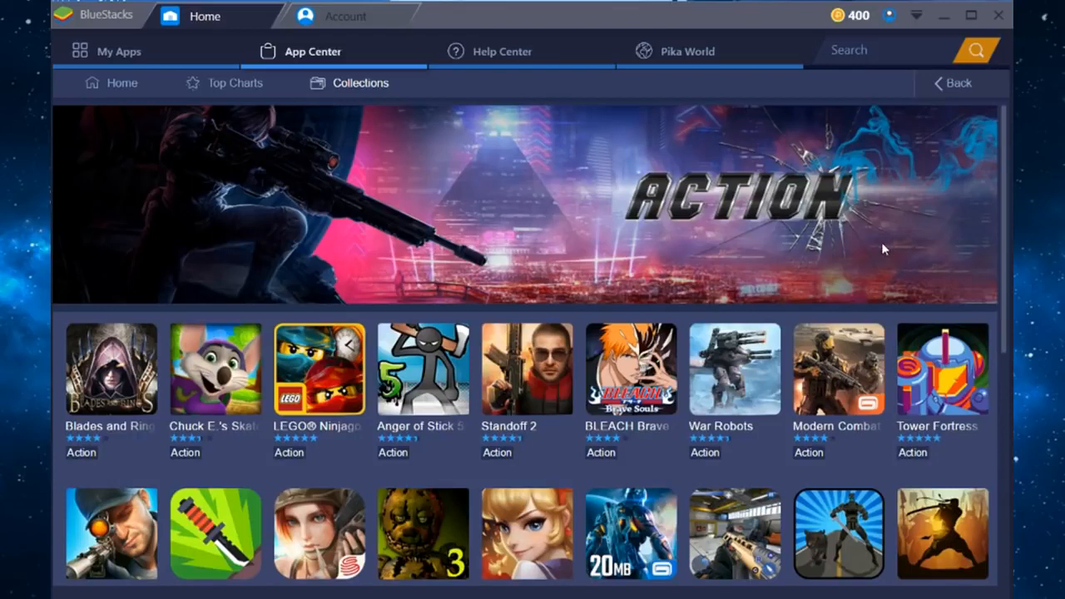
{"action": "mouse_move", "coordinate": [876, 244]}
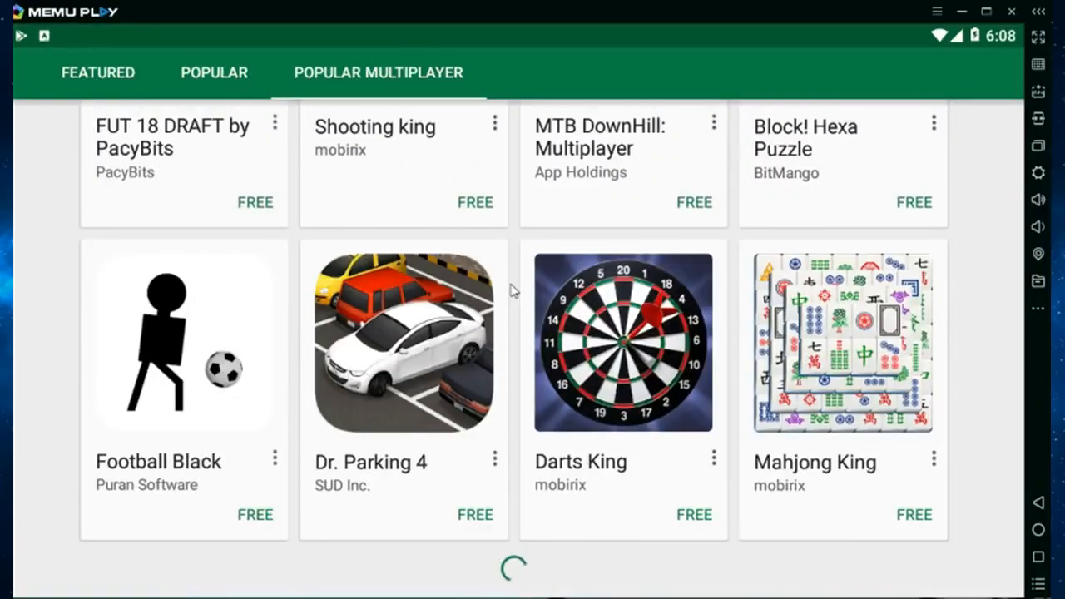
{"action": "scroll", "scroll_direction": "down", "scroll_amount": 3}
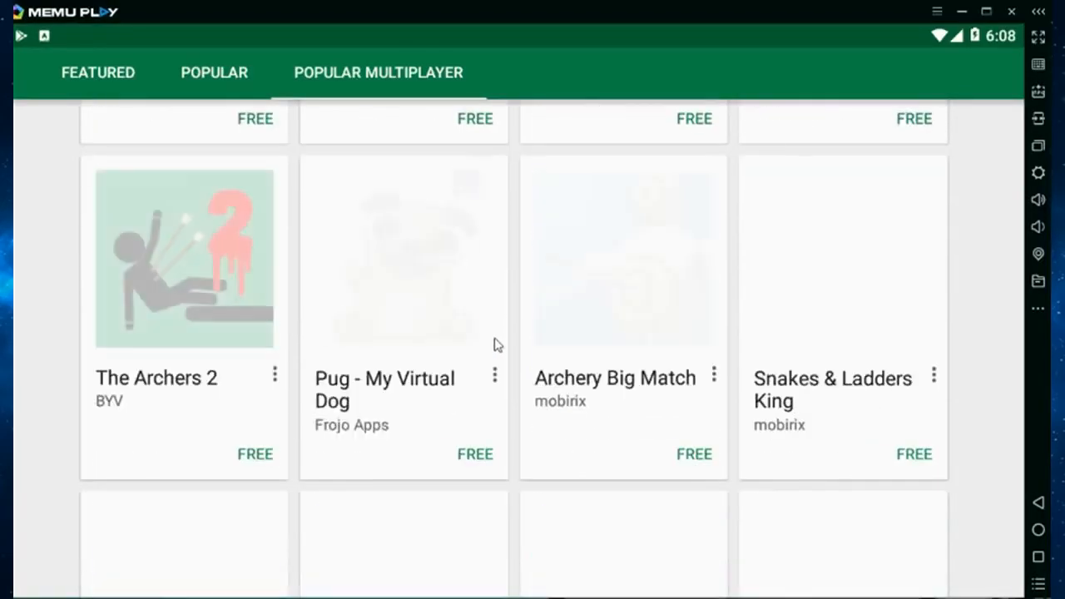
{"action": "scroll", "scroll_direction": "down", "scroll_amount": 3}
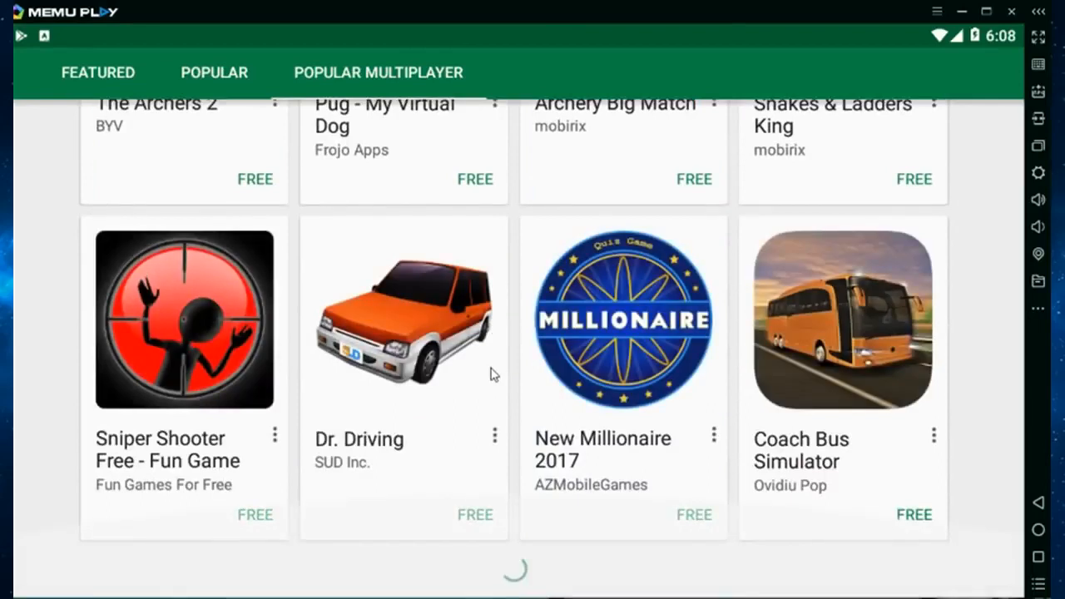